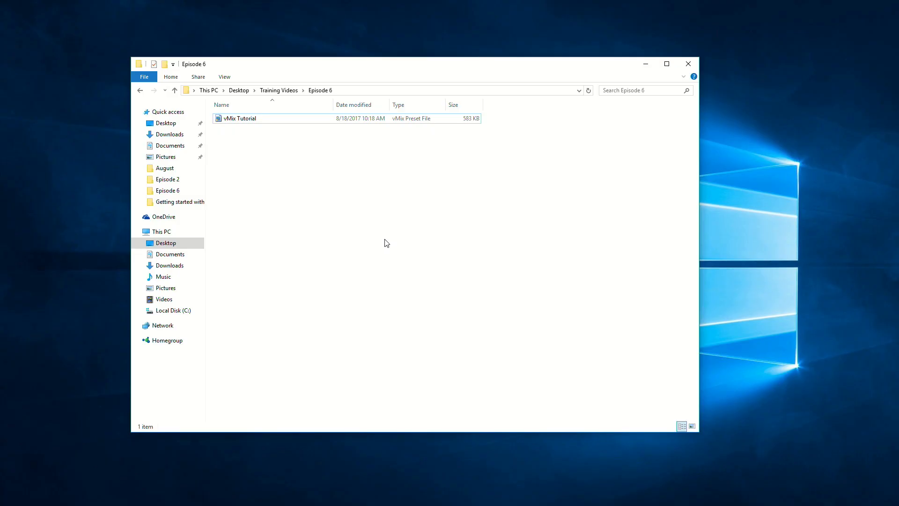
pyautogui.moveTo(385, 241)
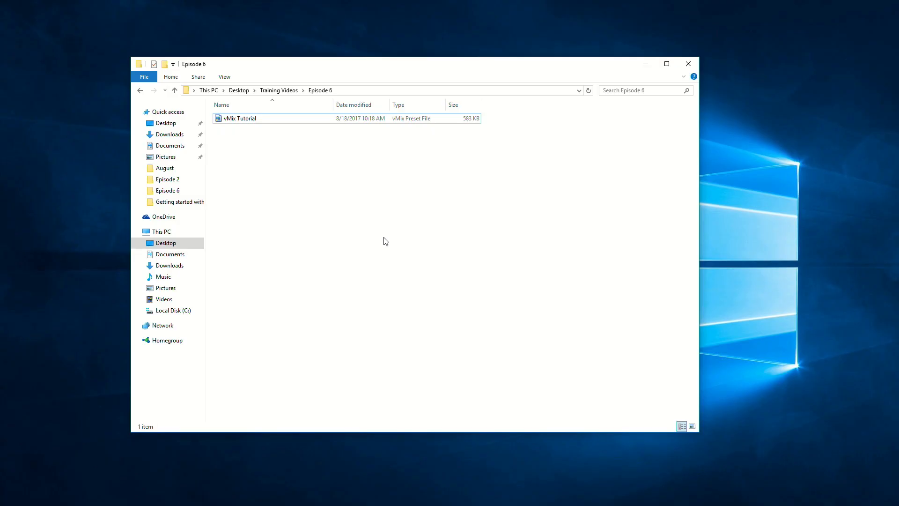
pyautogui.moveTo(282, 151)
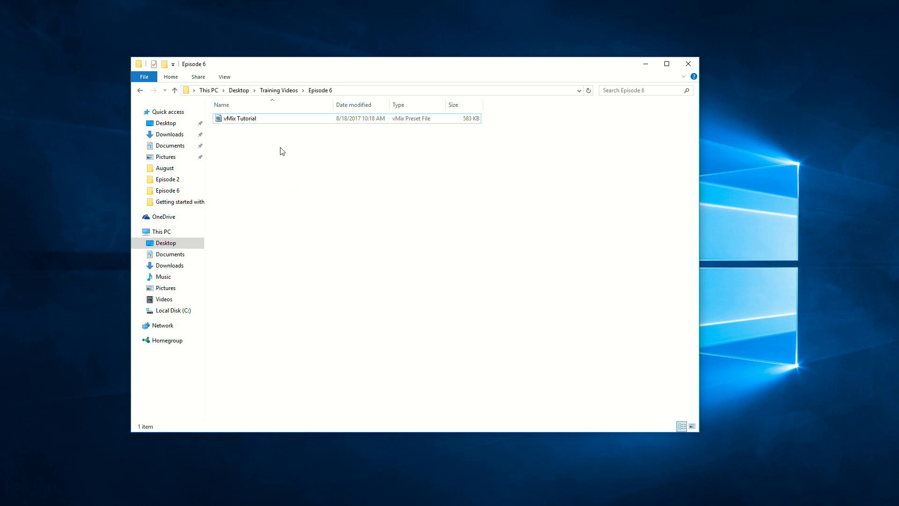
# Launch the vMix Tutorial preset file from the Episode 6 folder
pyautogui.doubleClick(239, 118)
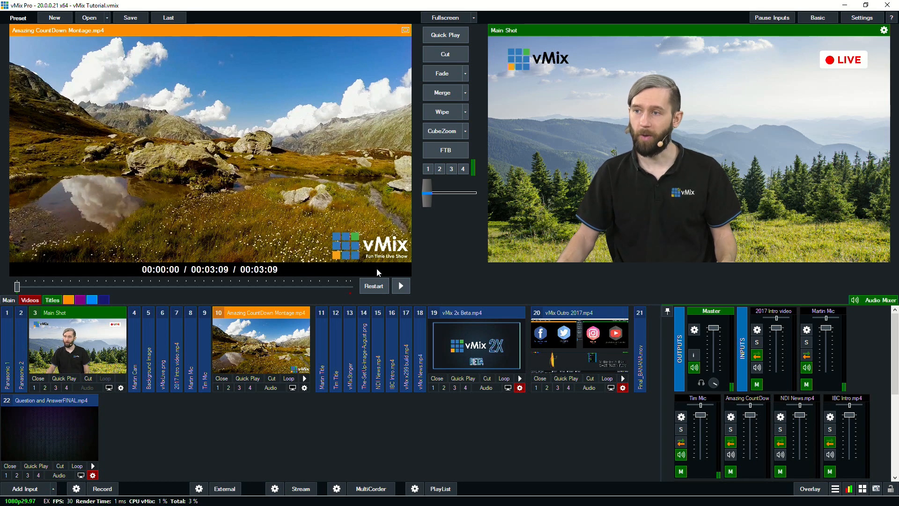
pyautogui.moveTo(315, 429)
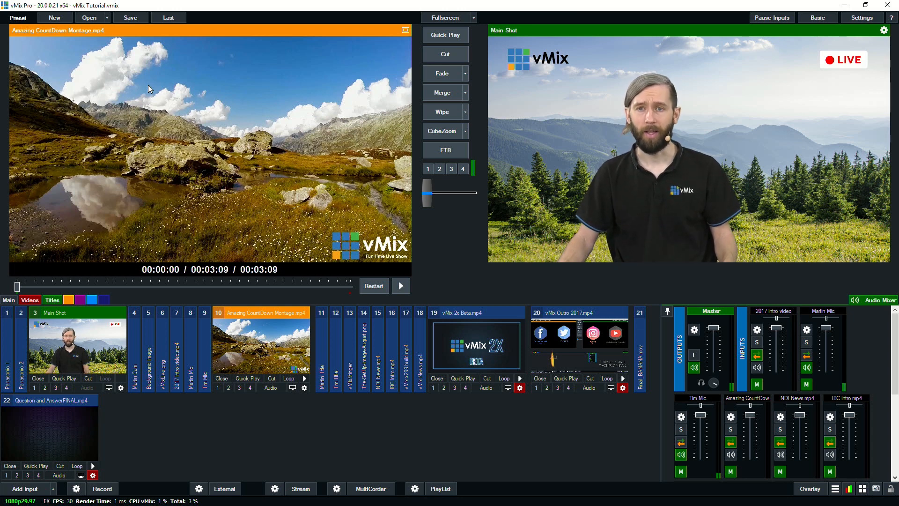
pyautogui.click(89, 17)
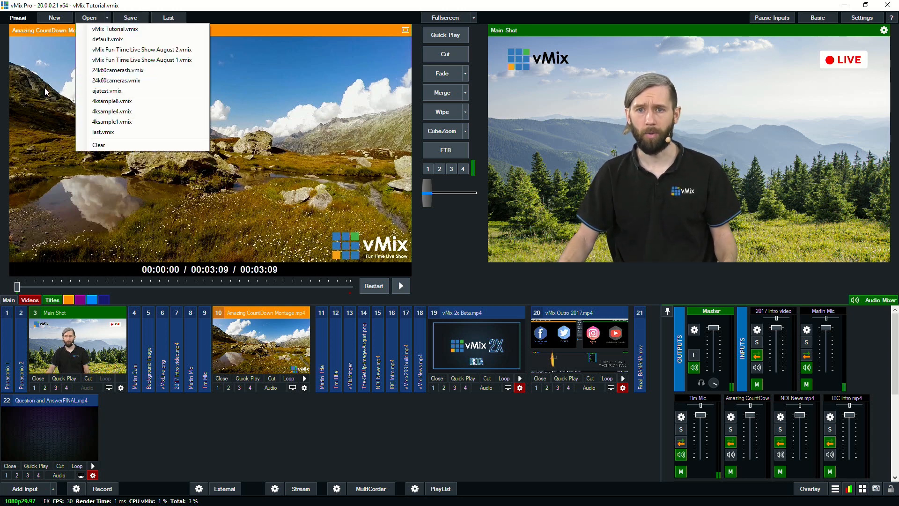
pyautogui.click(223, 148)
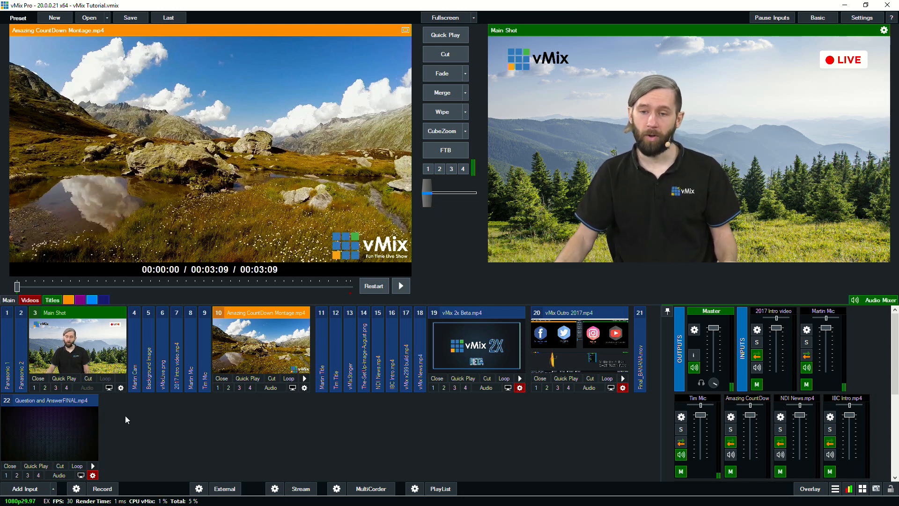
pyautogui.moveTo(422, 304)
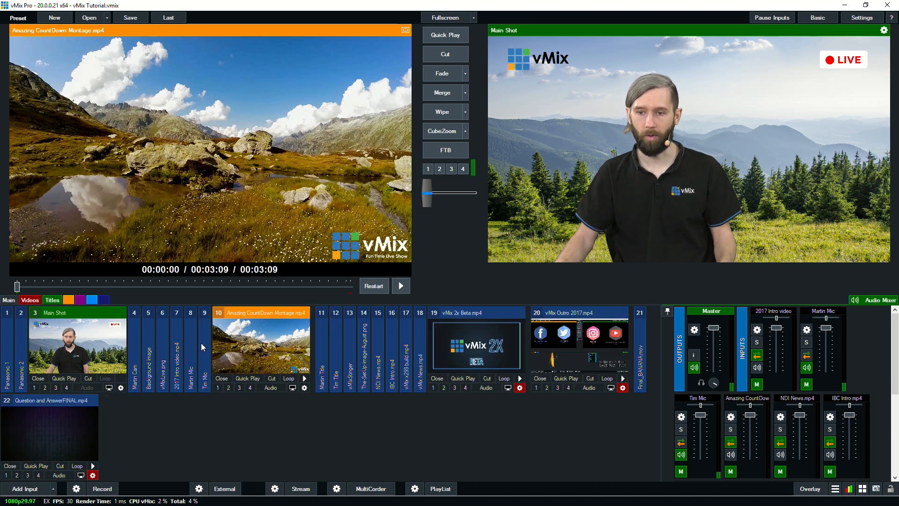
pyautogui.moveTo(194, 351)
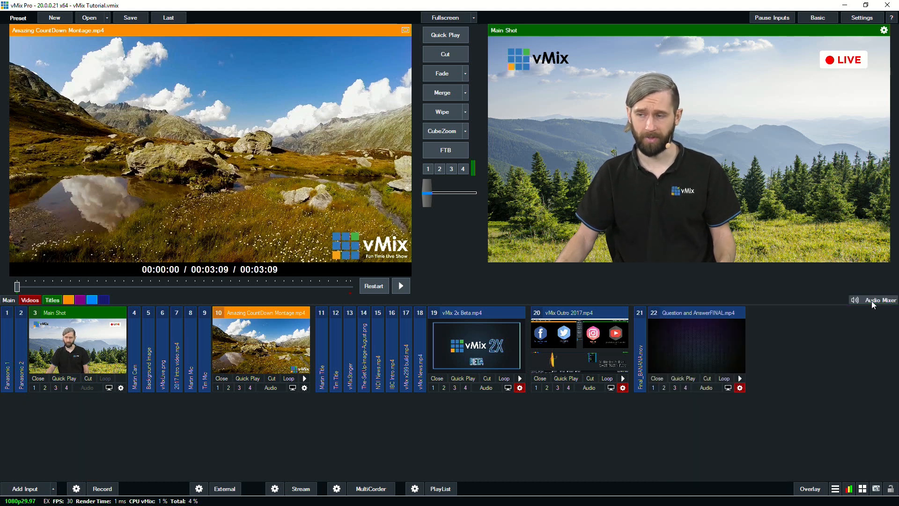
pyautogui.click(881, 300)
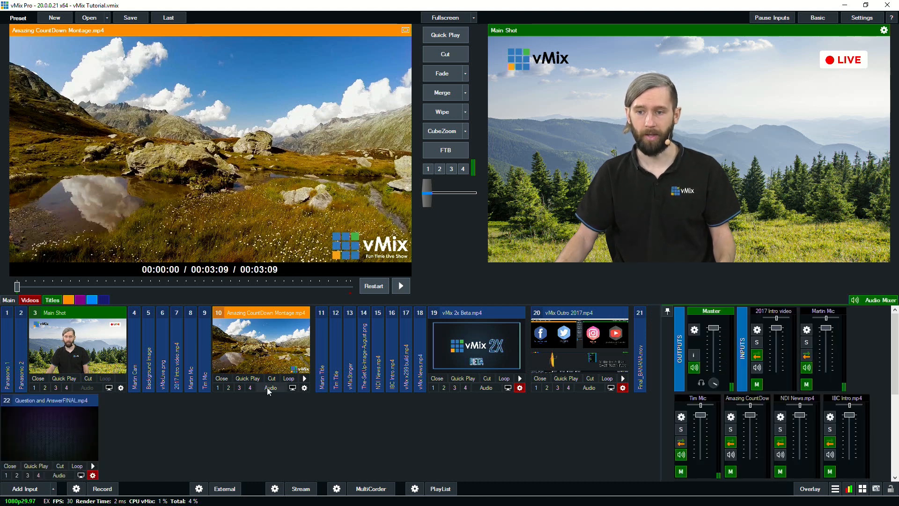
pyautogui.moveTo(289, 435)
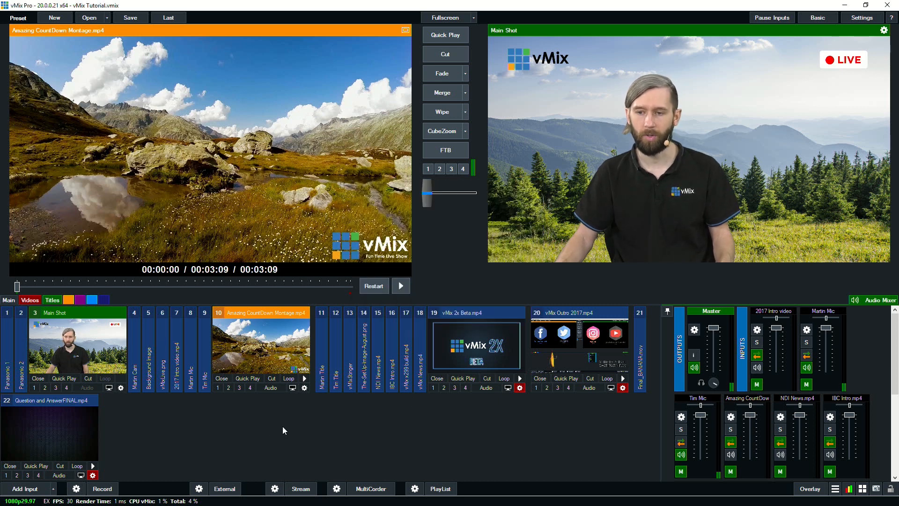
pyautogui.moveTo(174, 420)
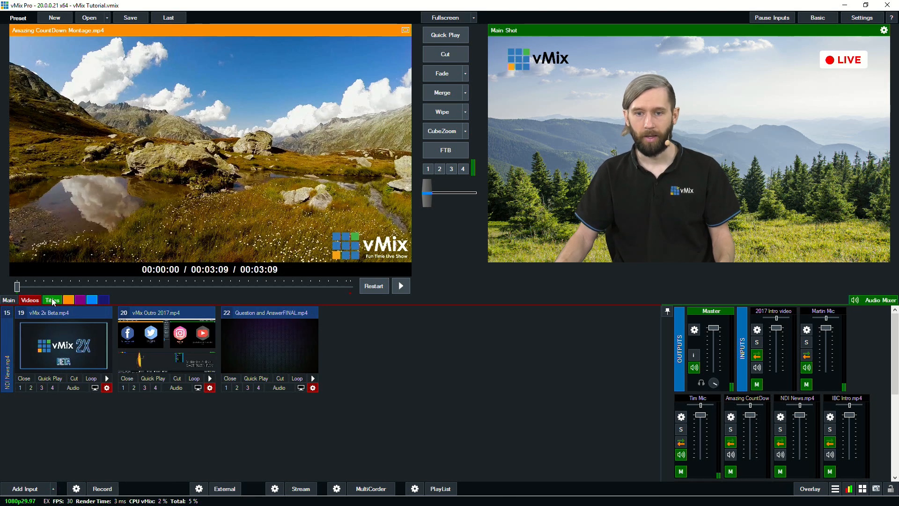
# Filter inputs by the Main, Titles and Videos categories, then open vMix 2x Beta.mp4 settings
pyautogui.click(9, 300)
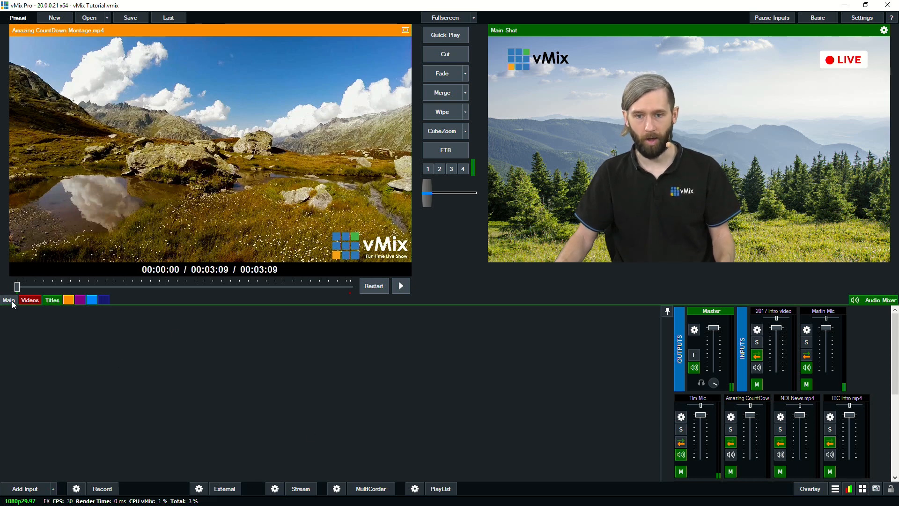
pyautogui.click(30, 300)
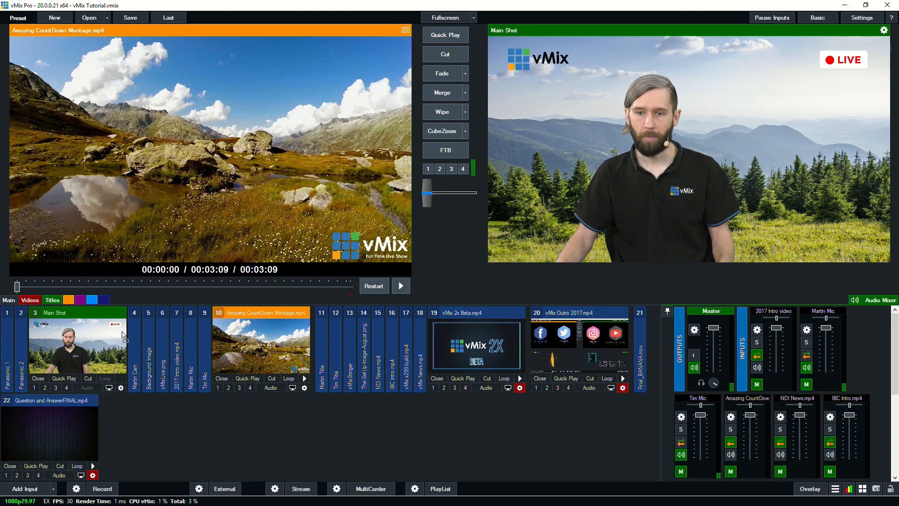
pyautogui.click(52, 300)
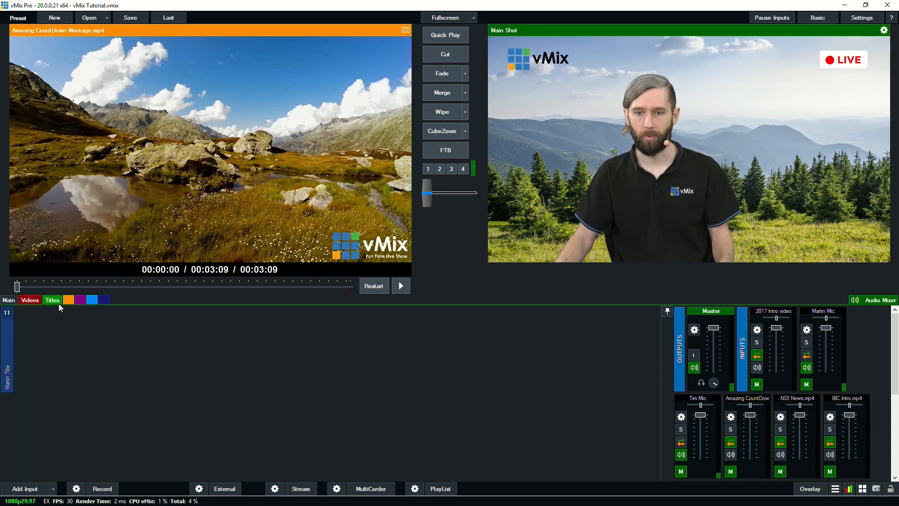
pyautogui.click(29, 300)
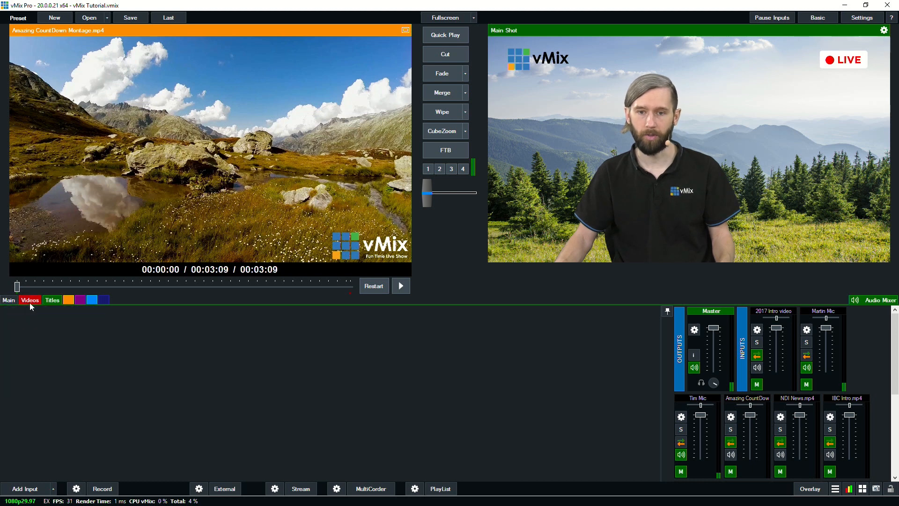
pyautogui.click(29, 299)
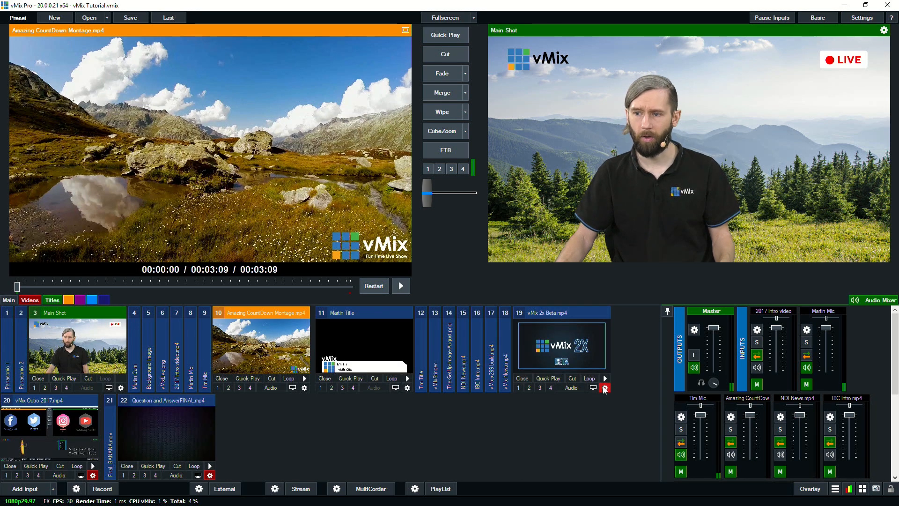
pyautogui.moveTo(604, 388)
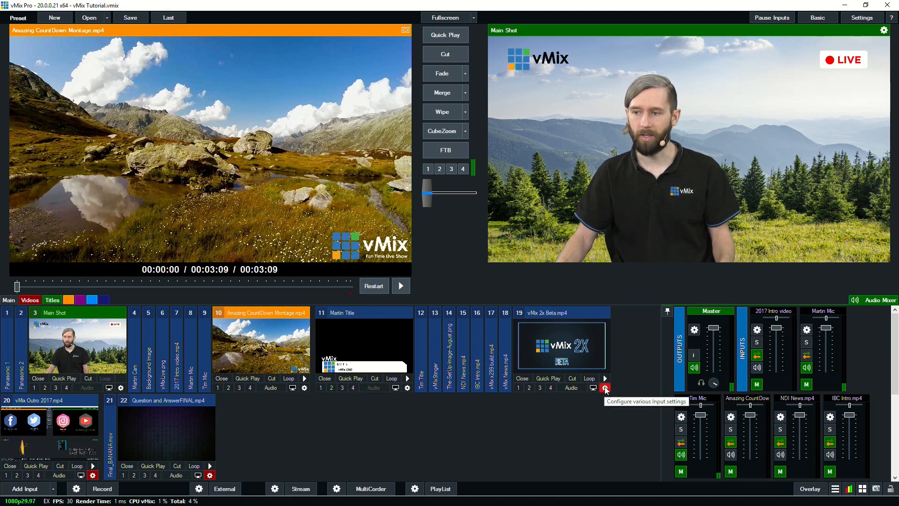
pyautogui.moveTo(595, 407)
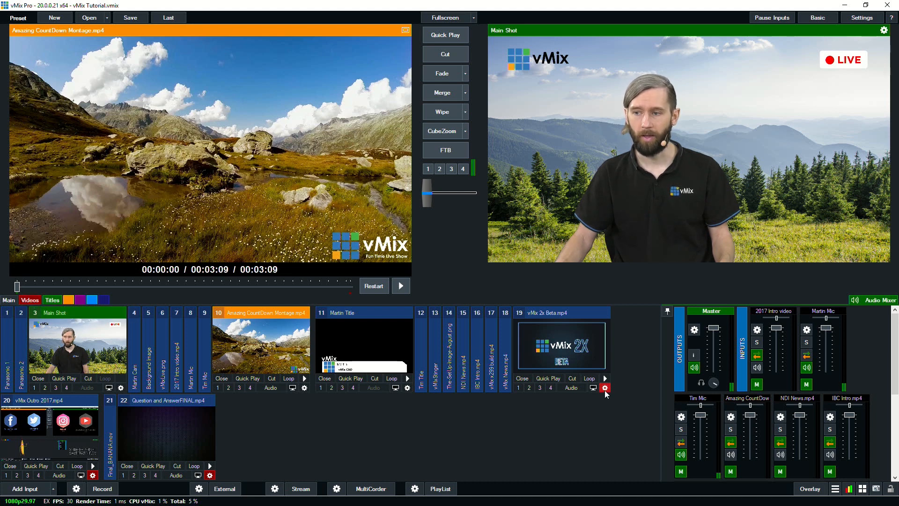
pyautogui.click(605, 387)
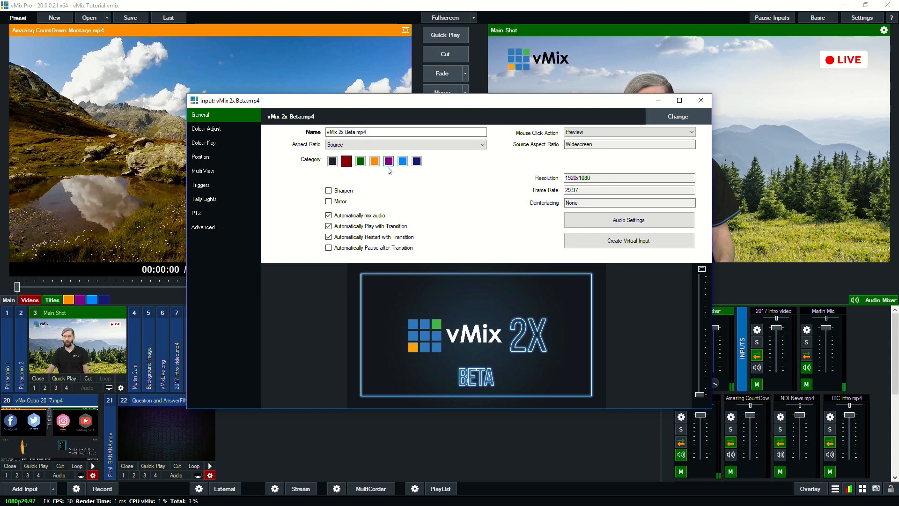
# Pick a Category colour in the vMix 2x Beta.mp4 settings and close the window
pyautogui.click(701, 100)
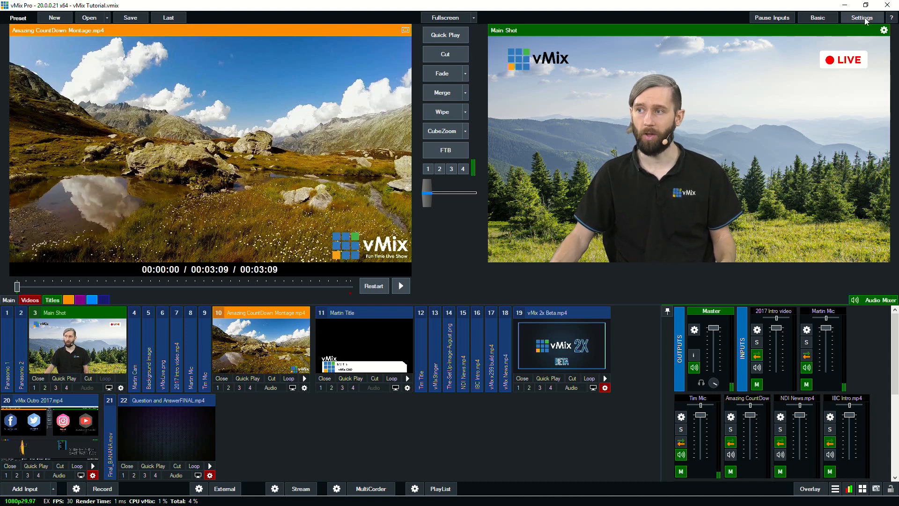
# Open Settings on the Shortcuts page to view the MIDI shortcut mappings
pyautogui.click(862, 17)
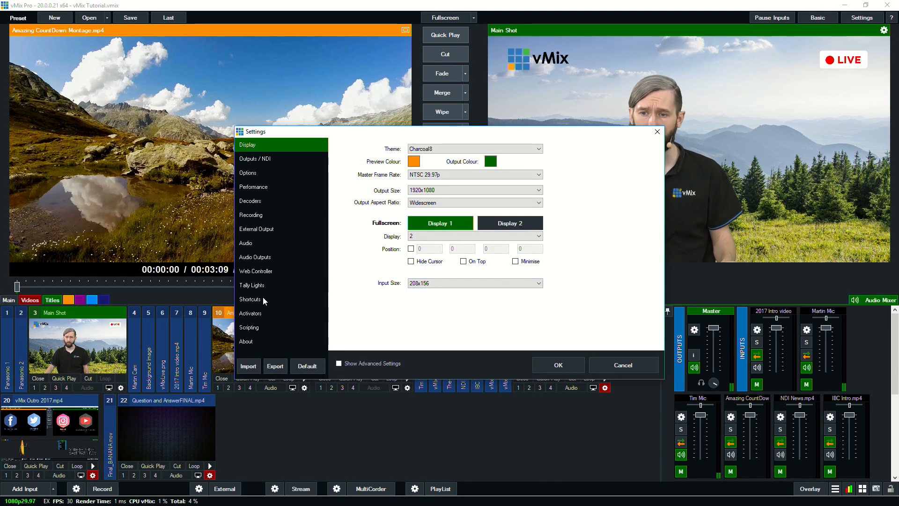
pyautogui.click(250, 299)
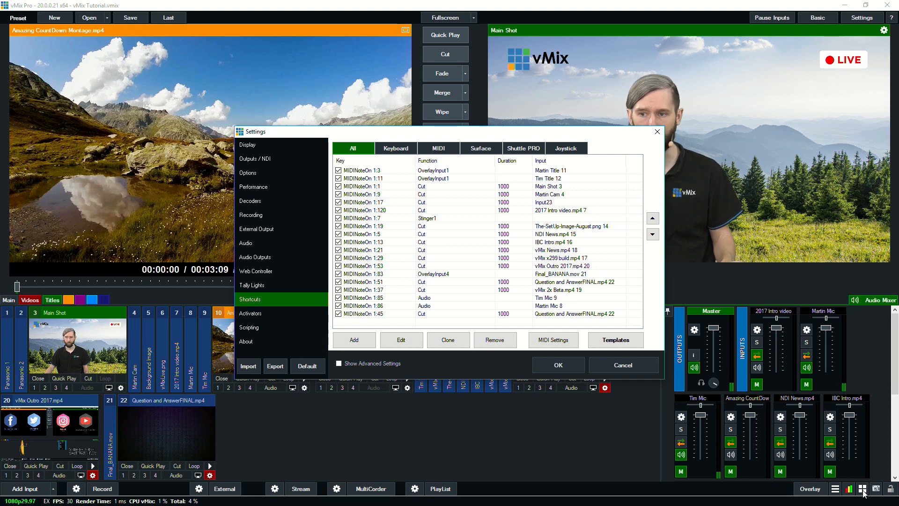
pyautogui.moveTo(463, 256)
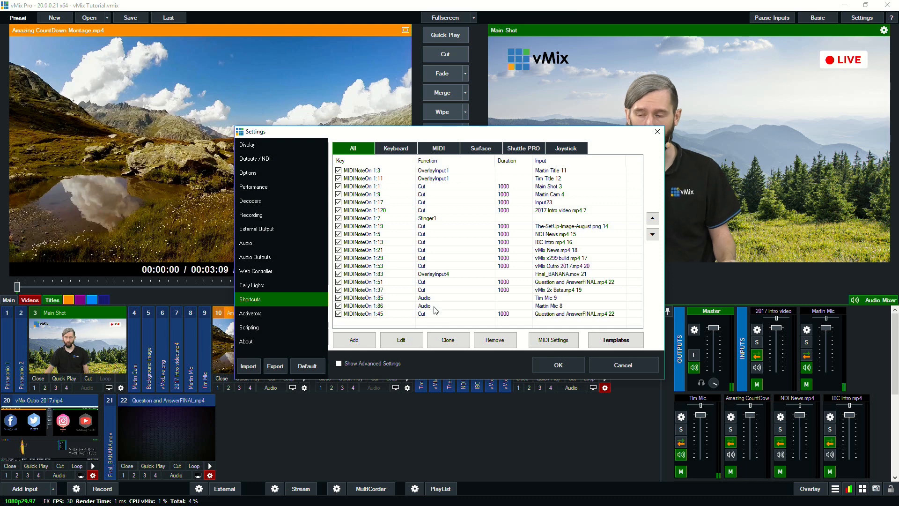
pyautogui.moveTo(592, 335)
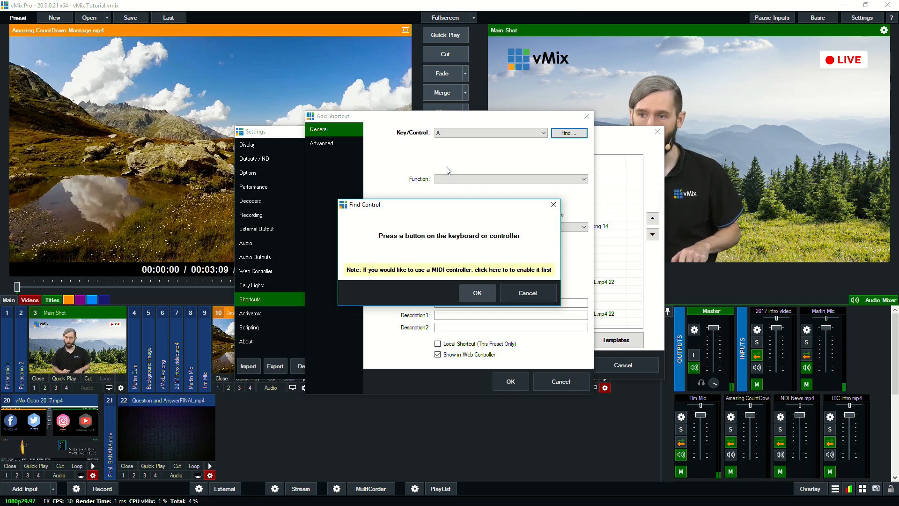
# Add a Space key shortcut that fades preview in 1000 ms, then test it live
pyautogui.press('space')
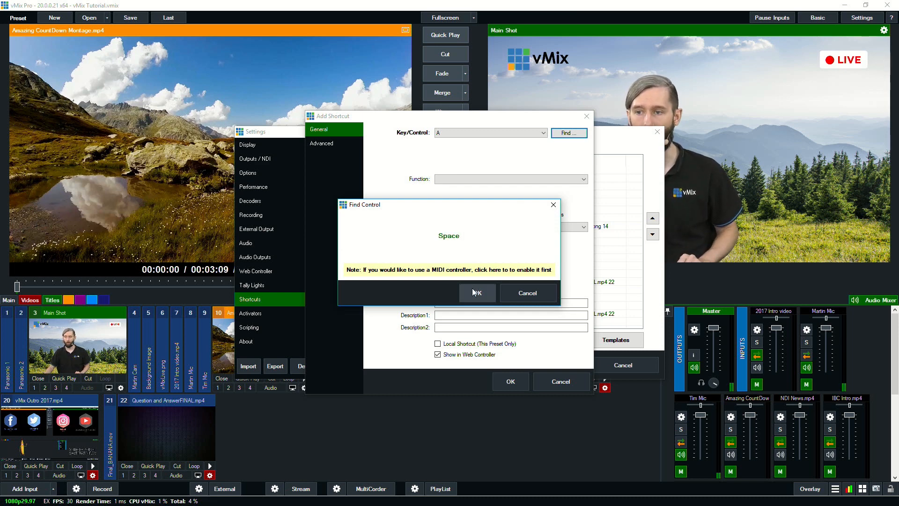
pyautogui.click(476, 293)
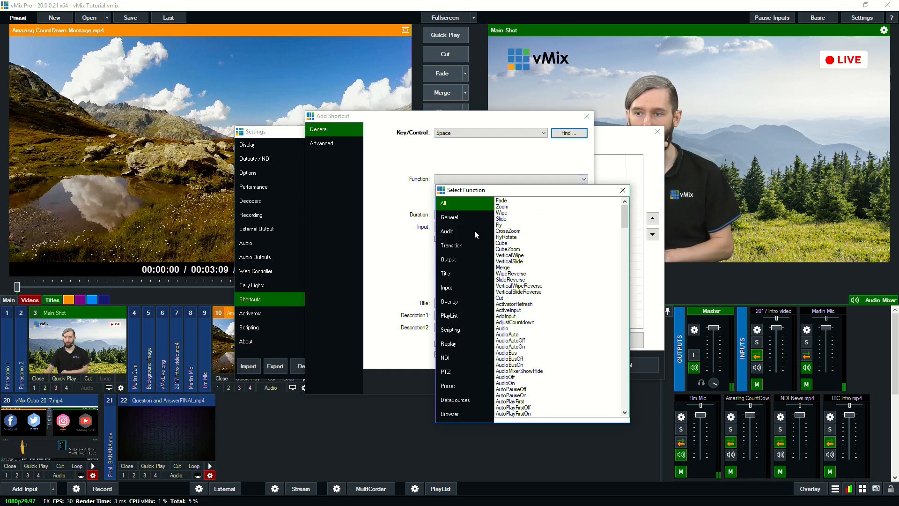
pyautogui.moveTo(518, 214)
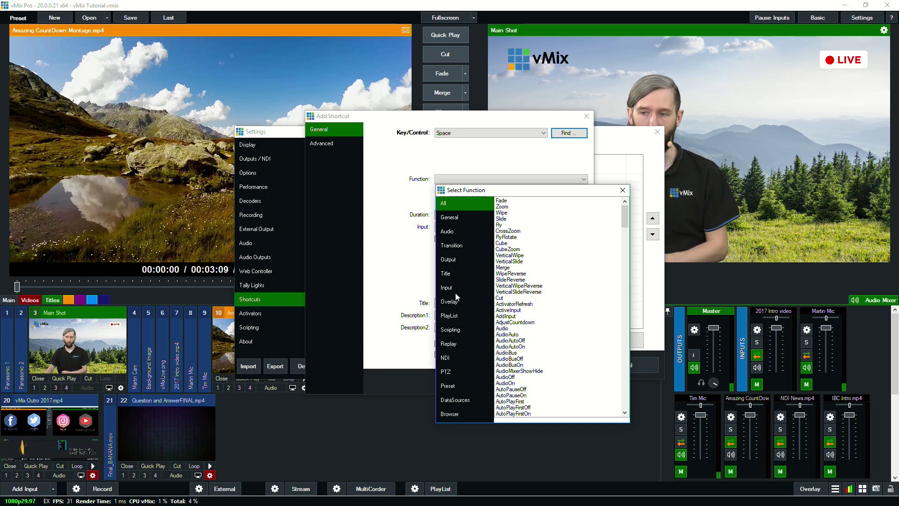
pyautogui.moveTo(539, 251)
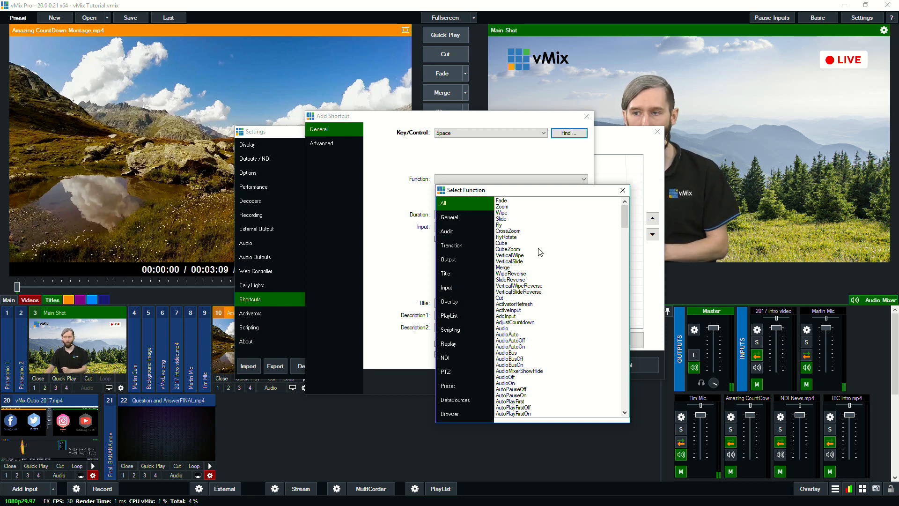
pyautogui.moveTo(511, 207)
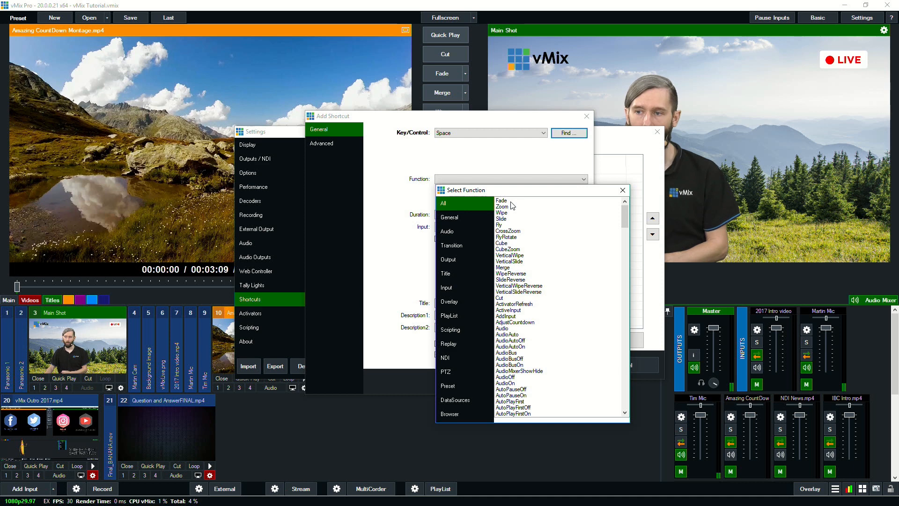
pyautogui.click(501, 200)
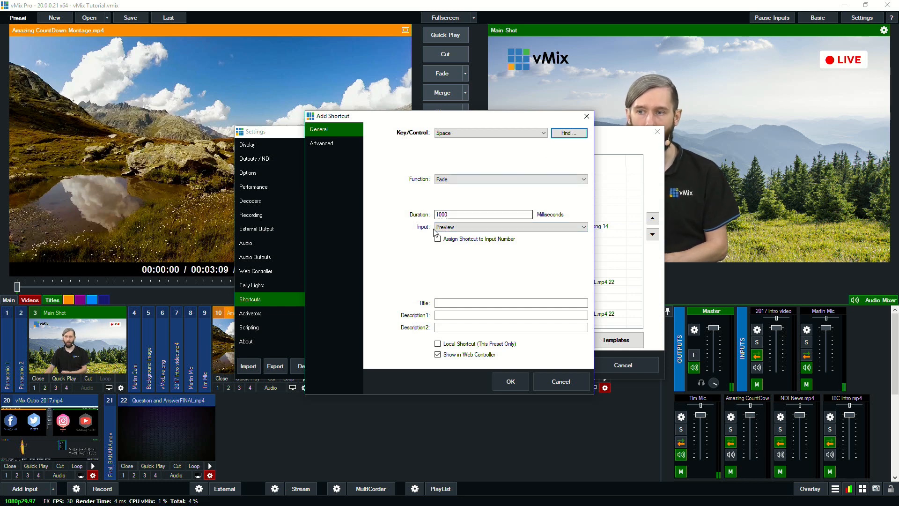
pyautogui.click(510, 381)
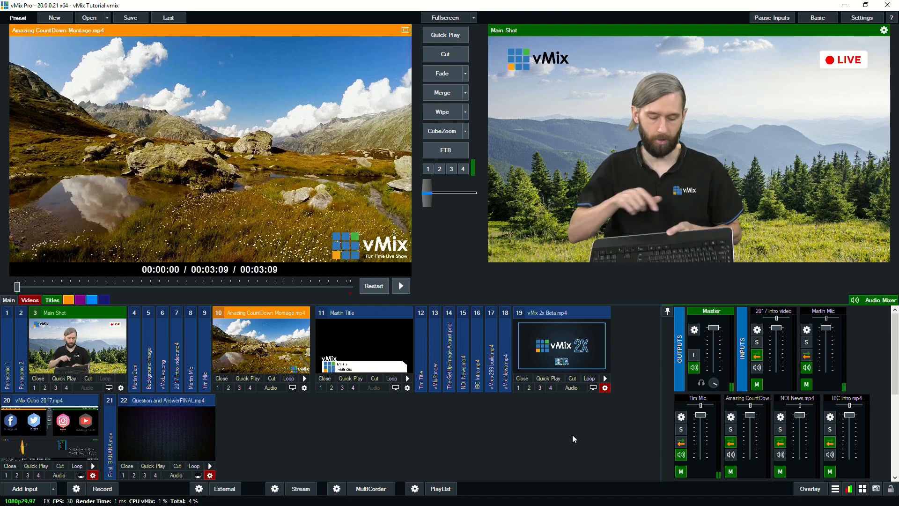
pyautogui.click(445, 54)
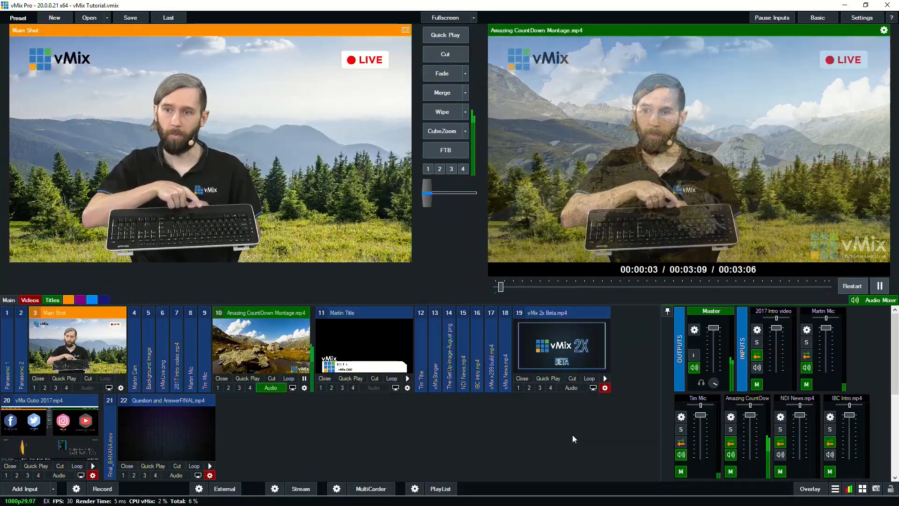
pyautogui.click(445, 54)
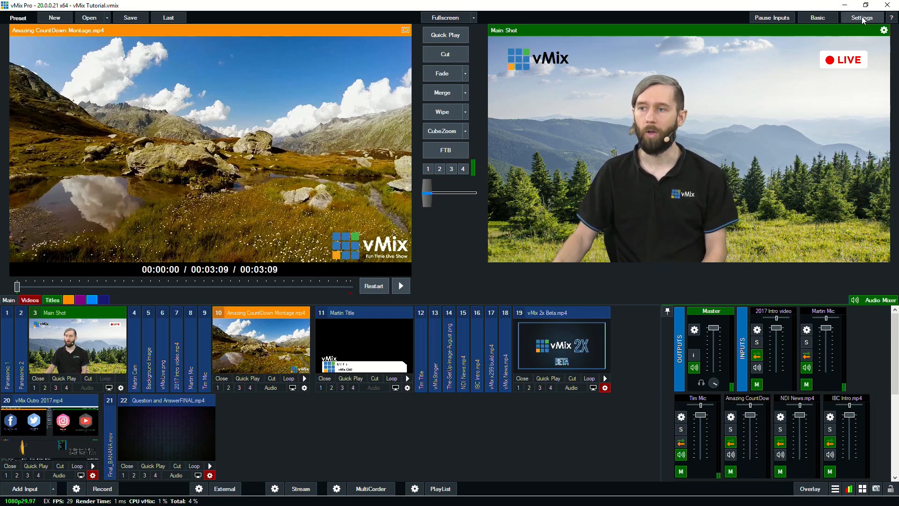
# Edit the Space Fade shortcut to target input 15, NDI News.mp4
pyautogui.click(862, 17)
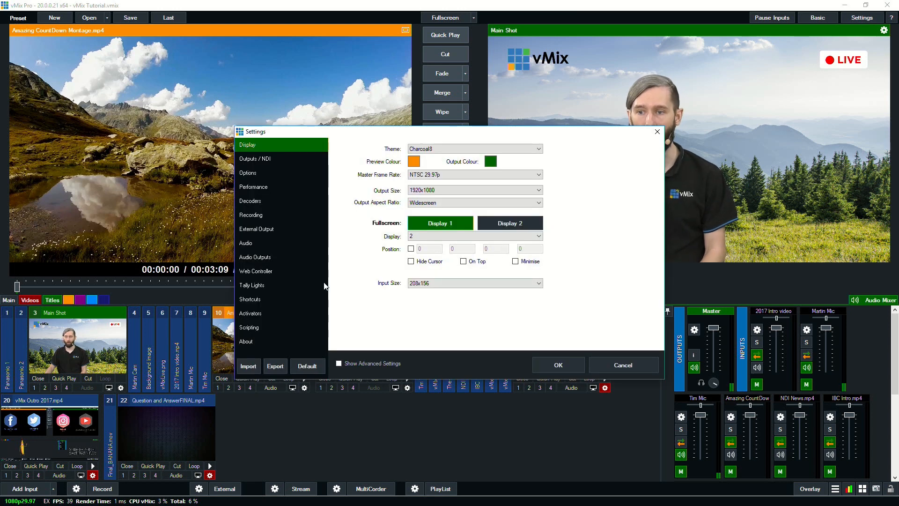
pyautogui.click(250, 299)
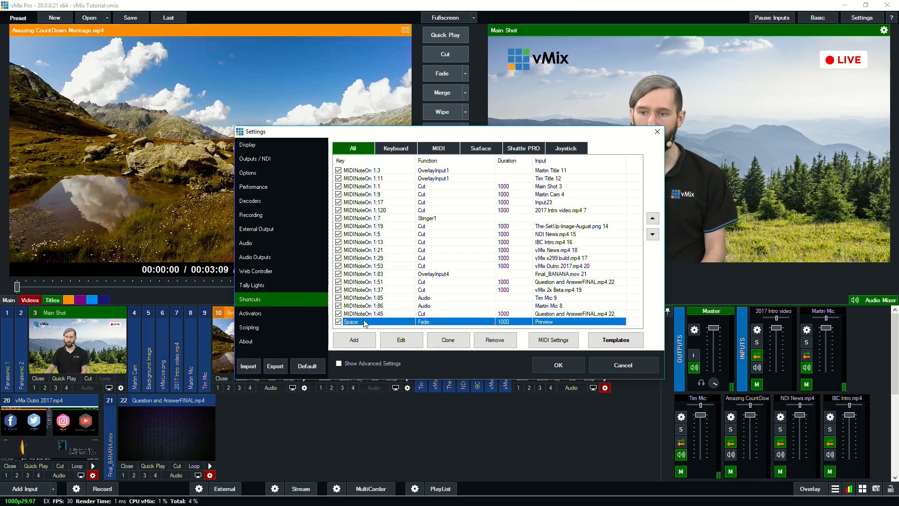
pyautogui.click(401, 339)
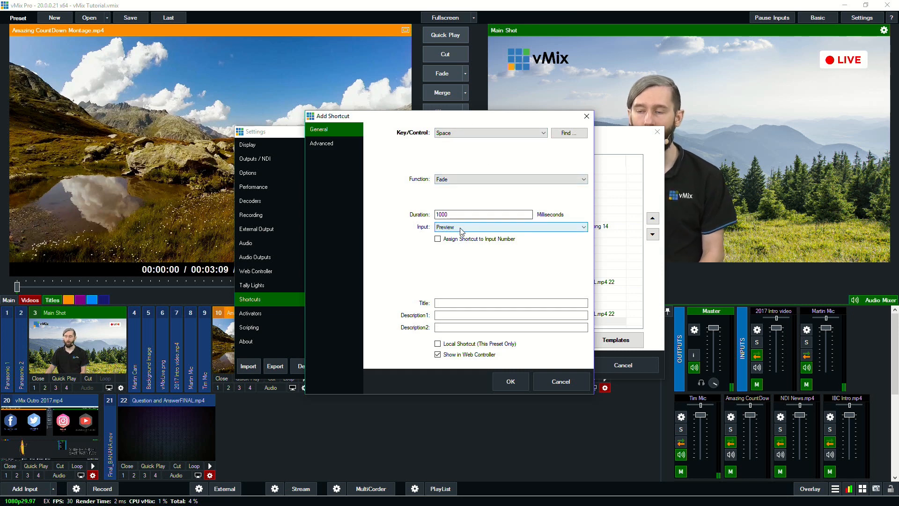
pyautogui.click(583, 227)
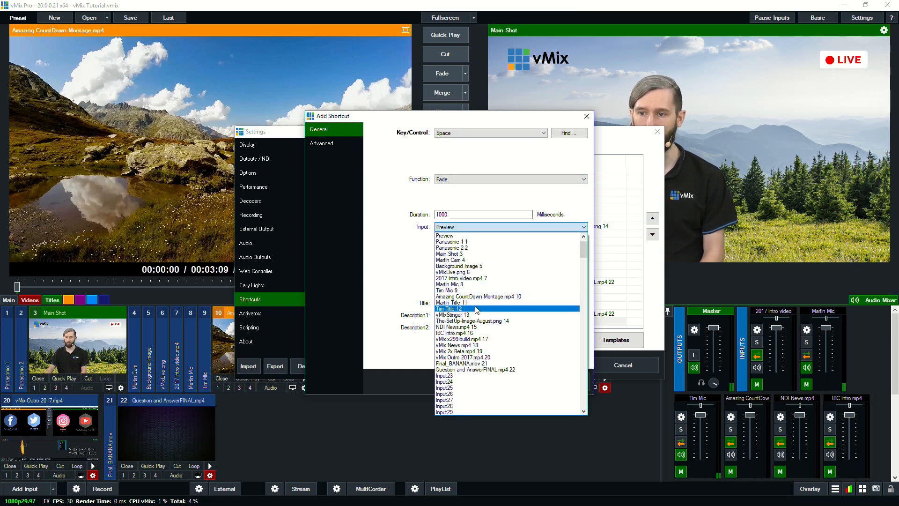
pyautogui.moveTo(483, 339)
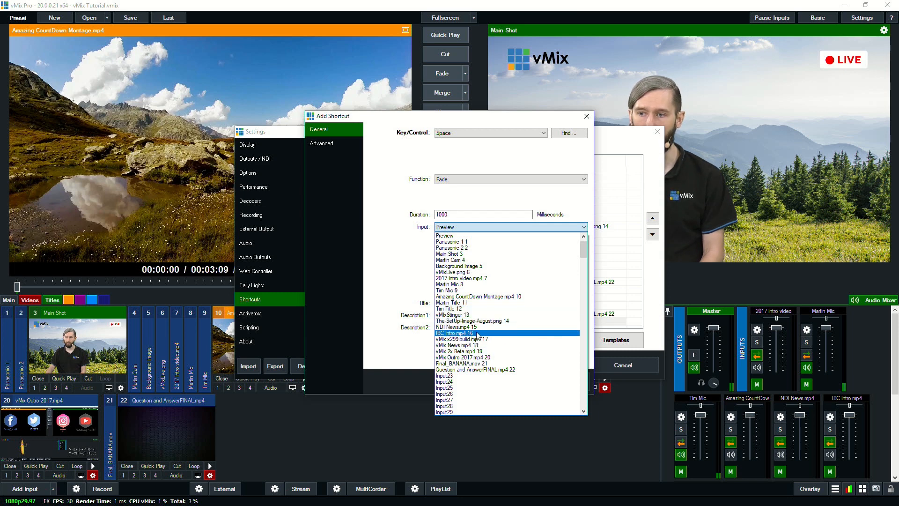
pyautogui.click(462, 327)
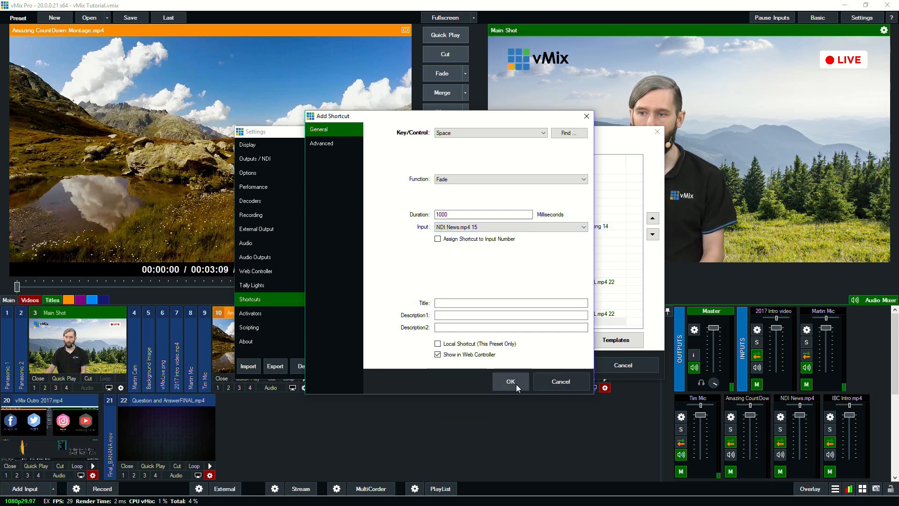
pyautogui.click(510, 381)
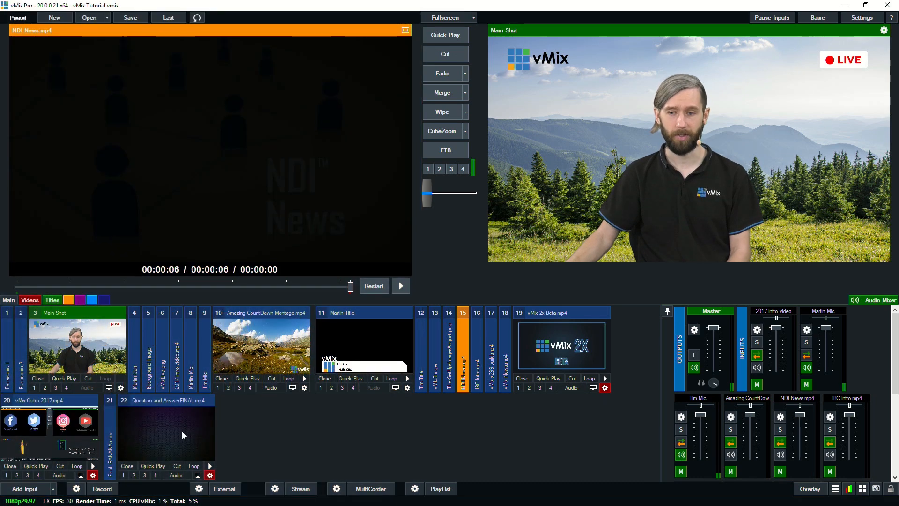
# Add VMIX-TIM's vMix - Output 3 NDI source as a new input
pyautogui.click(25, 488)
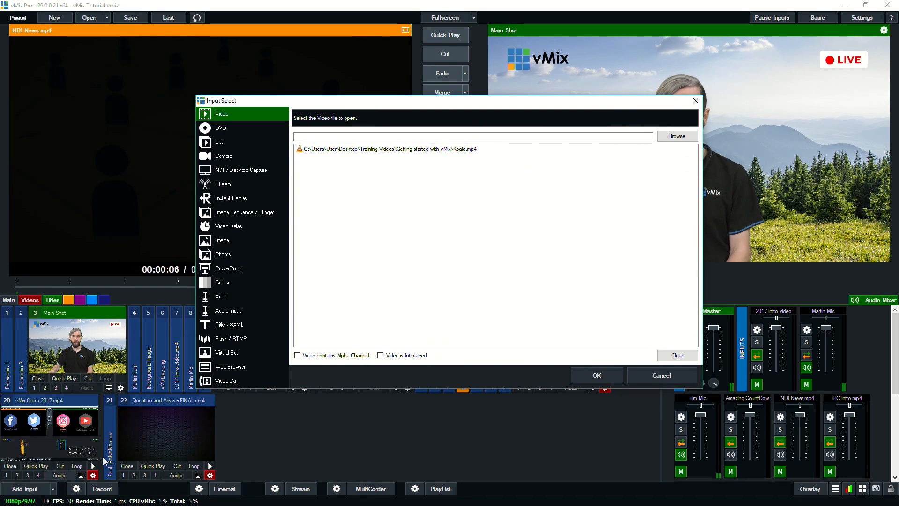
pyautogui.click(241, 170)
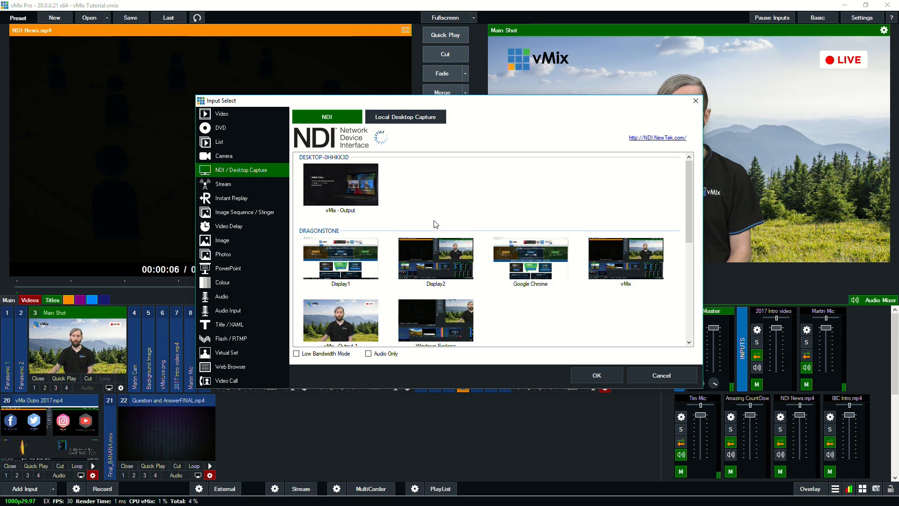
pyautogui.moveTo(438, 214)
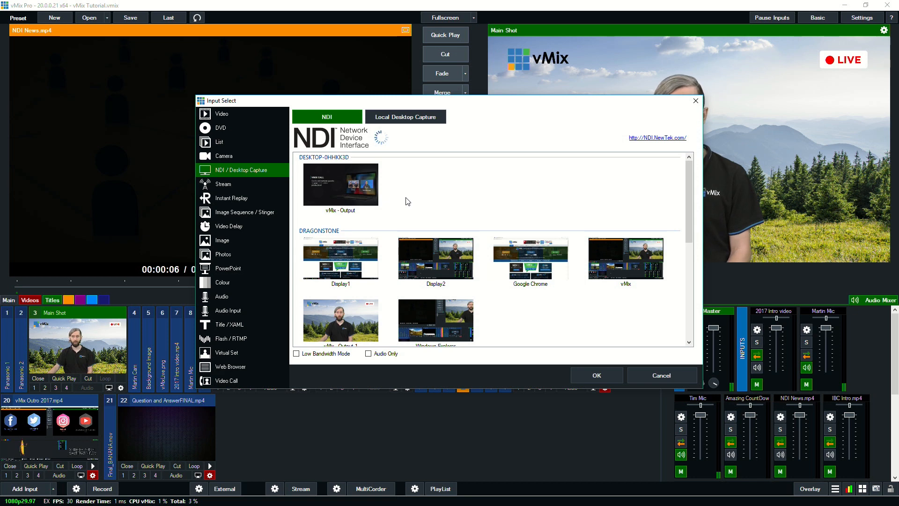
pyautogui.scroll(-3)
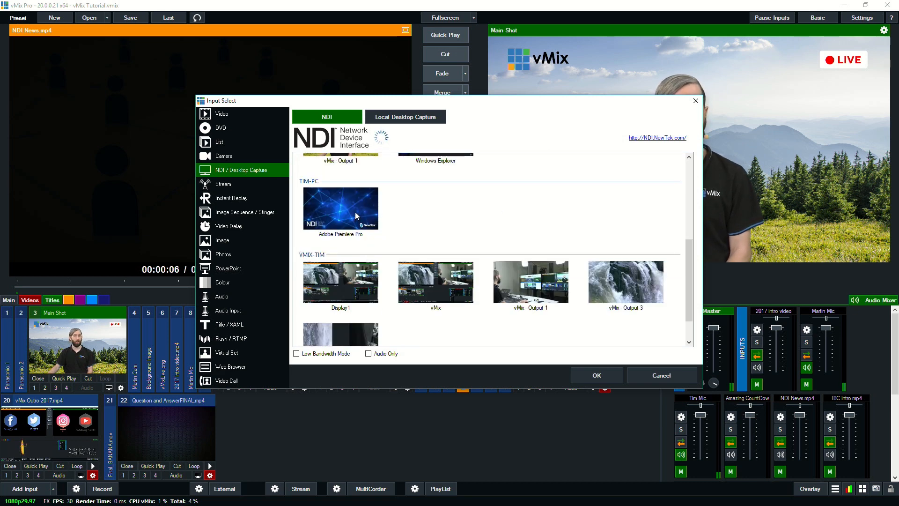
pyautogui.moveTo(399, 213)
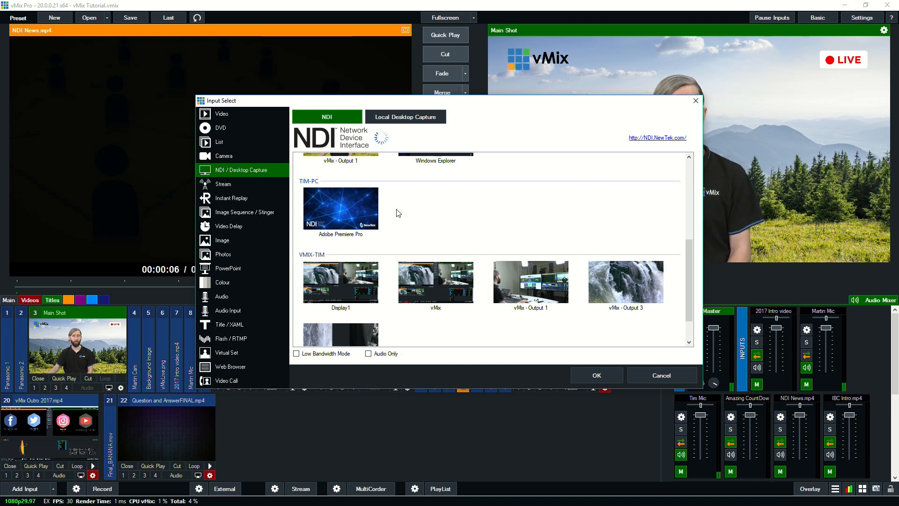
pyautogui.moveTo(405, 211)
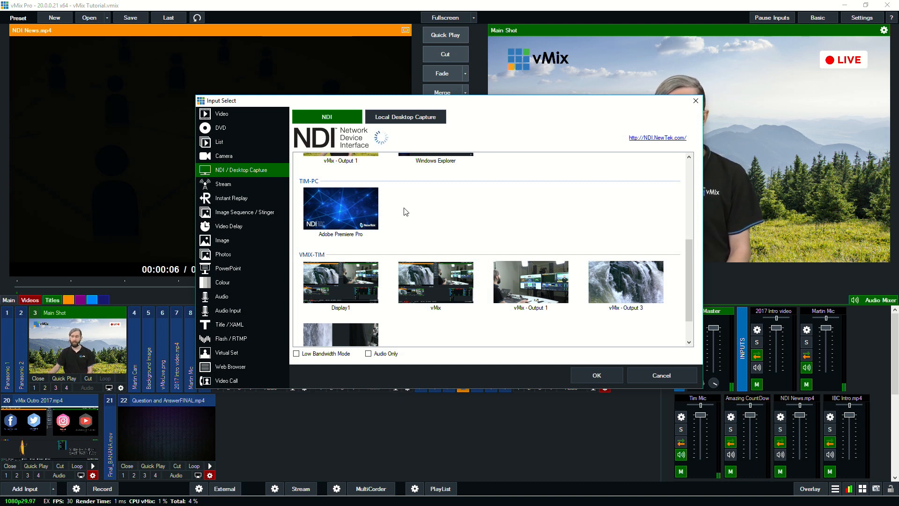
pyautogui.moveTo(345, 271)
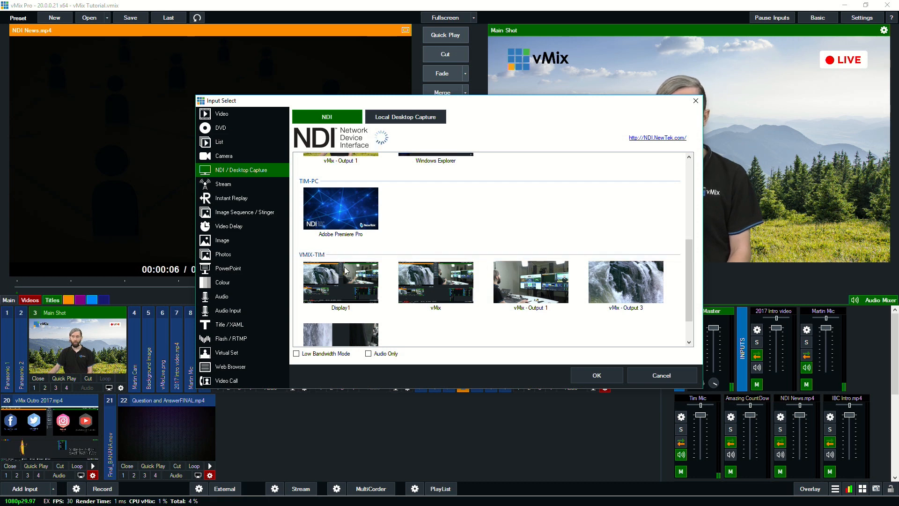
pyautogui.moveTo(623, 311)
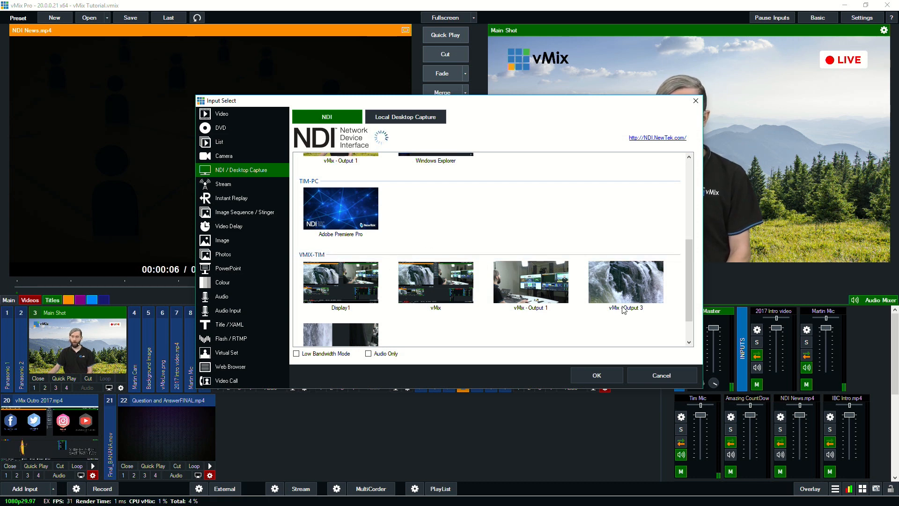
pyautogui.click(597, 375)
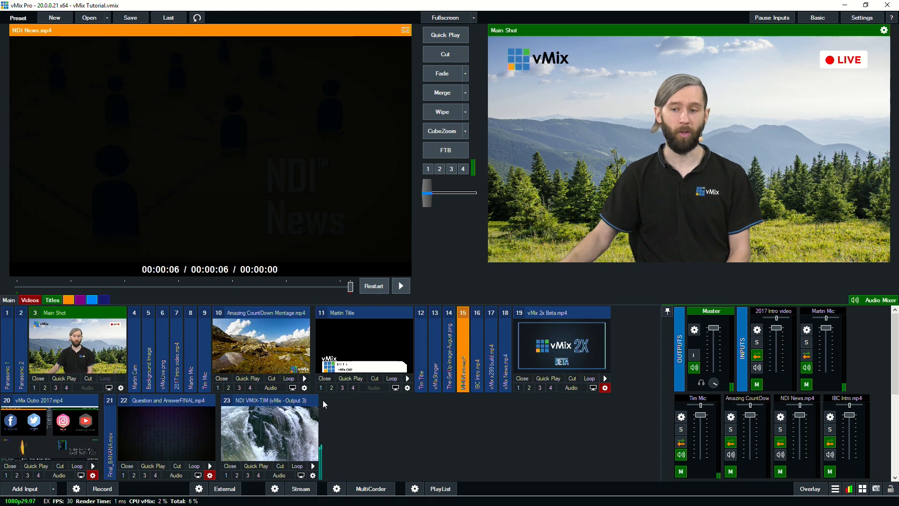
# Browse the NDI sources again, selecting VMIX-TIM's Display1 source in Input Select
pyautogui.click(22, 489)
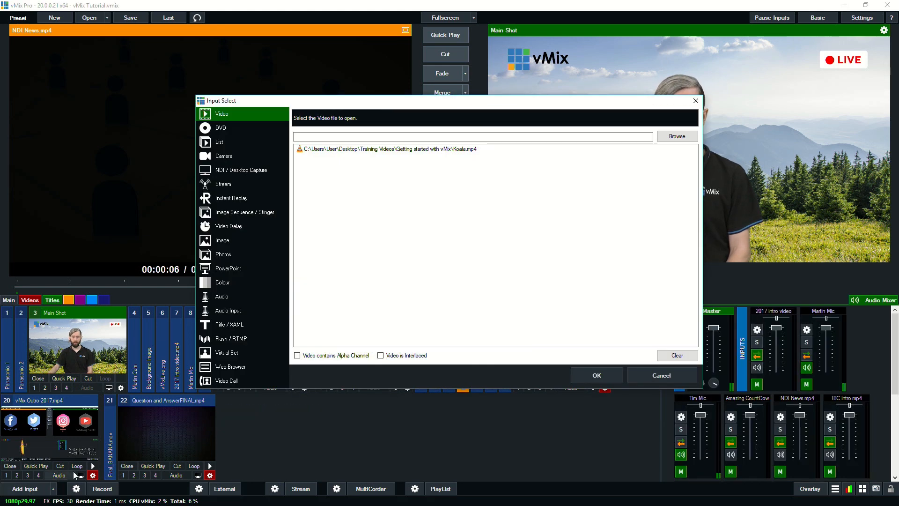
pyautogui.click(241, 170)
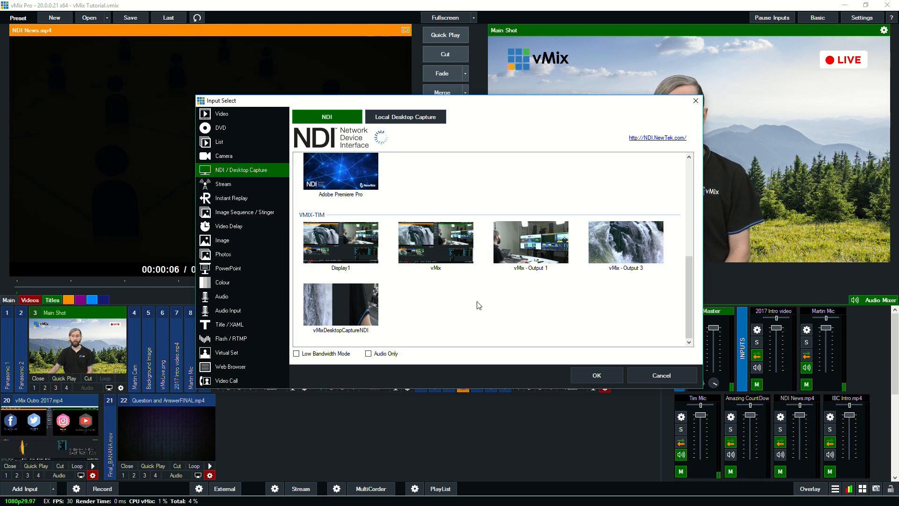
pyautogui.click(341, 242)
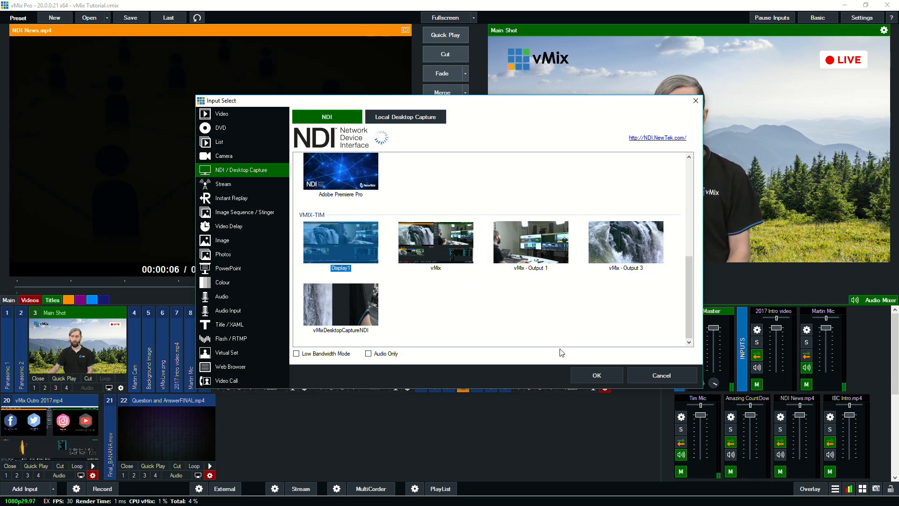
pyautogui.click(596, 375)
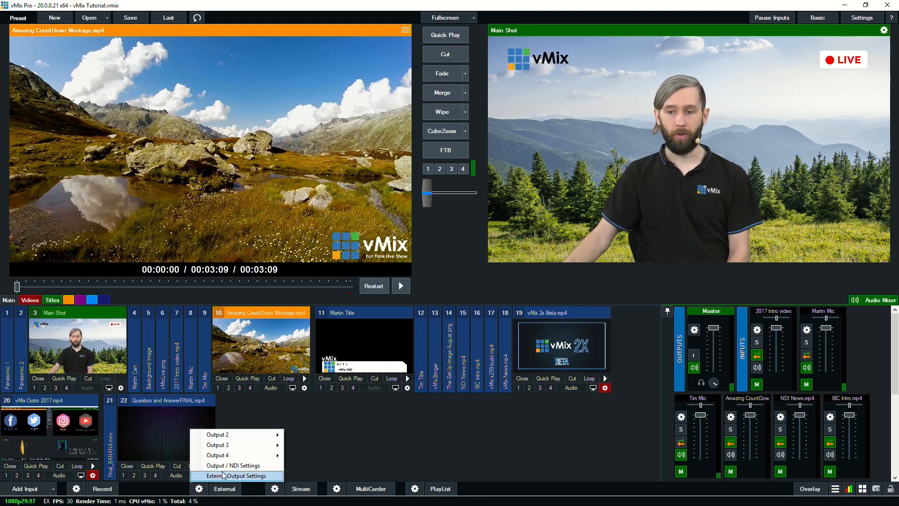
# Send External 2 out over NDI and review the Outputs/NDI settings
pyautogui.click(236, 475)
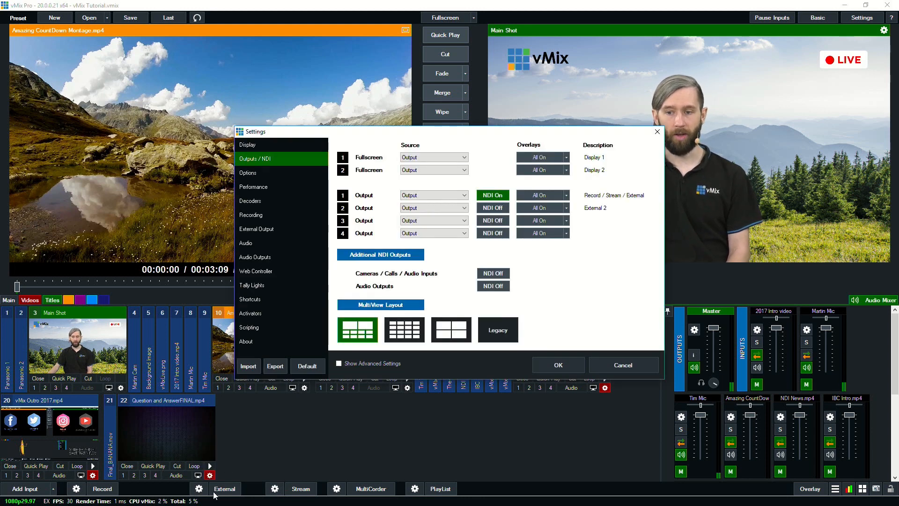
pyautogui.moveTo(426, 107)
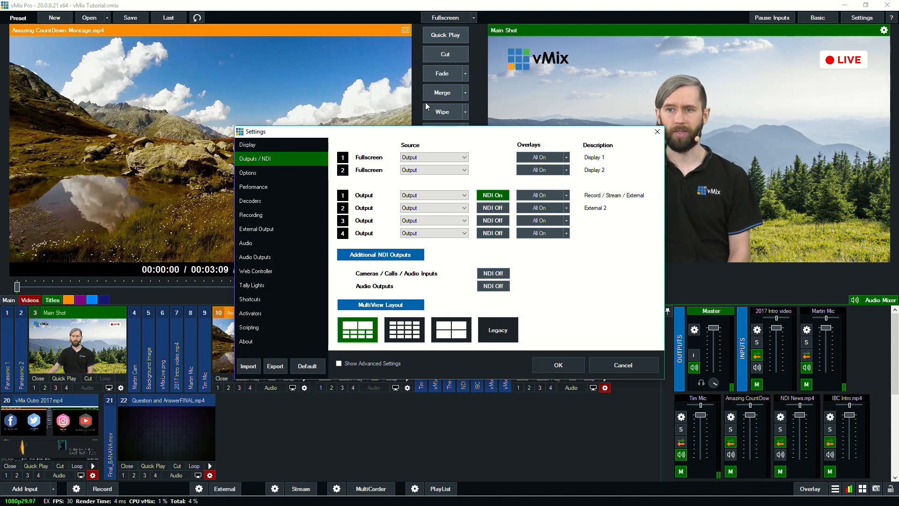
pyautogui.moveTo(323, 241)
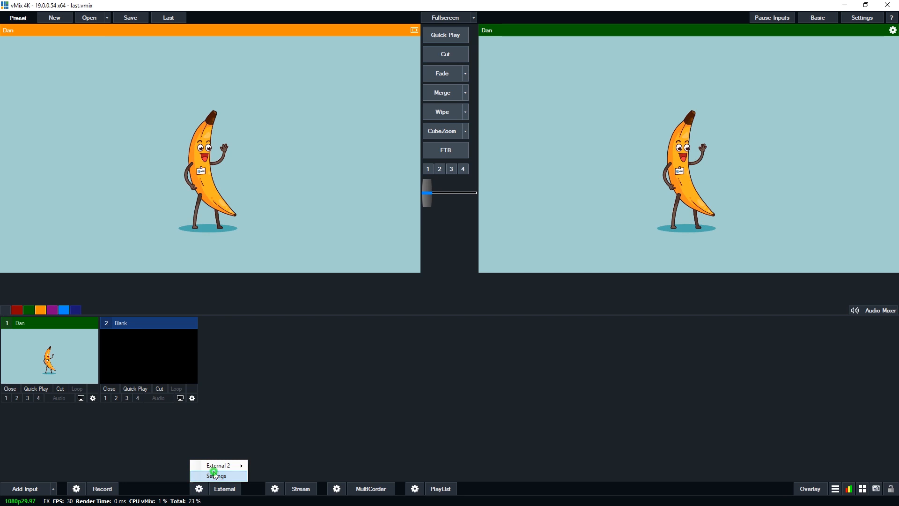
pyautogui.click(216, 476)
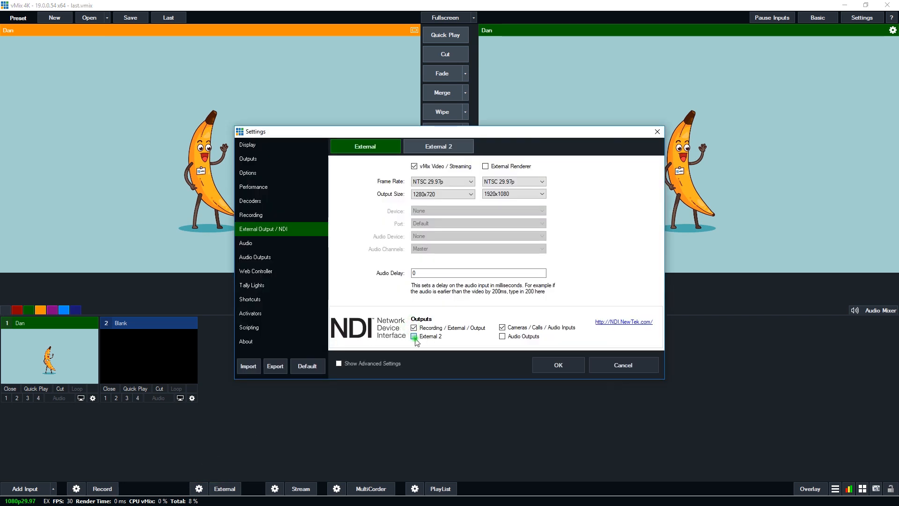
pyautogui.click(413, 336)
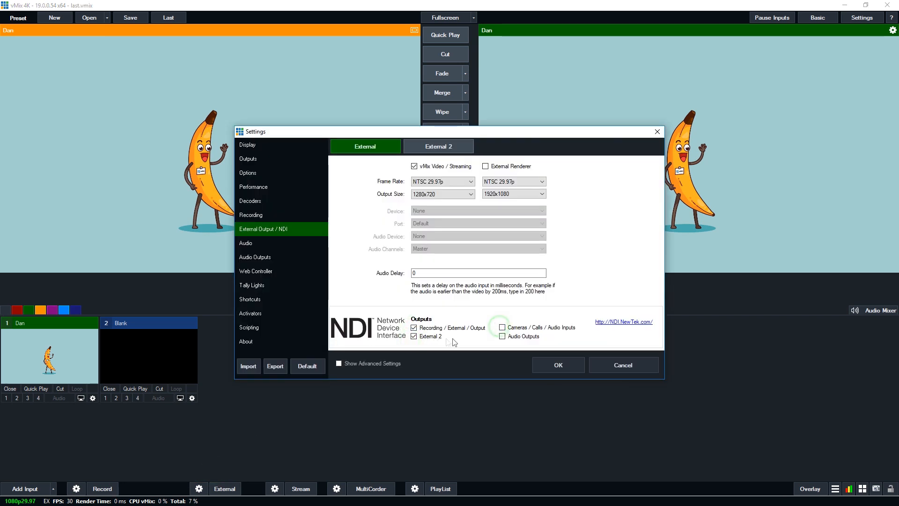
pyautogui.click(558, 364)
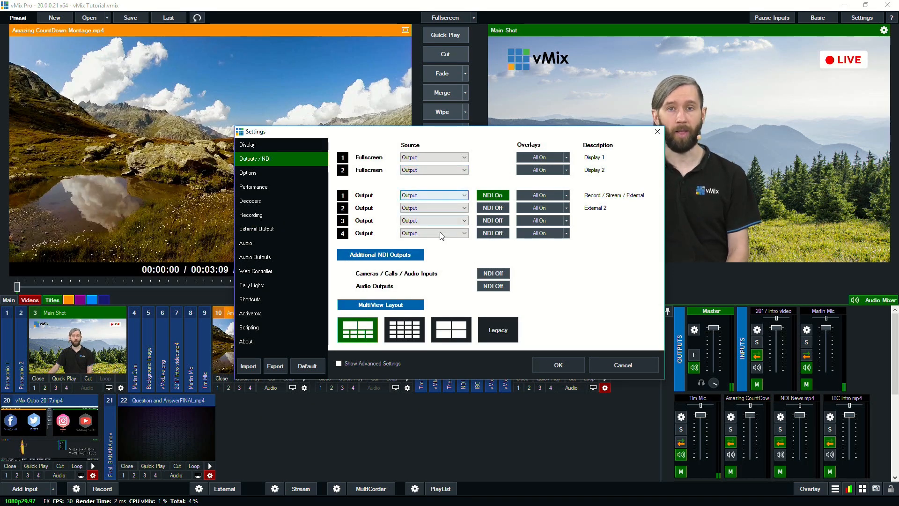
pyautogui.click(433, 208)
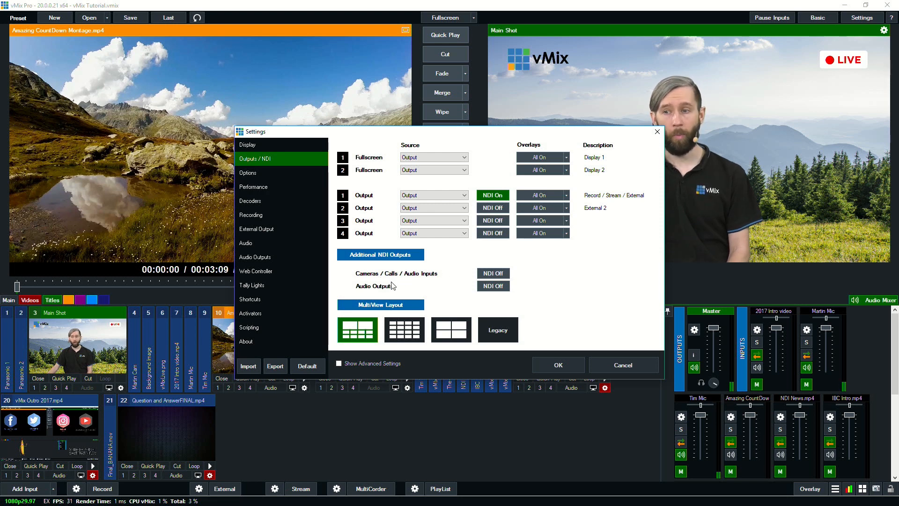
pyautogui.moveTo(421, 284)
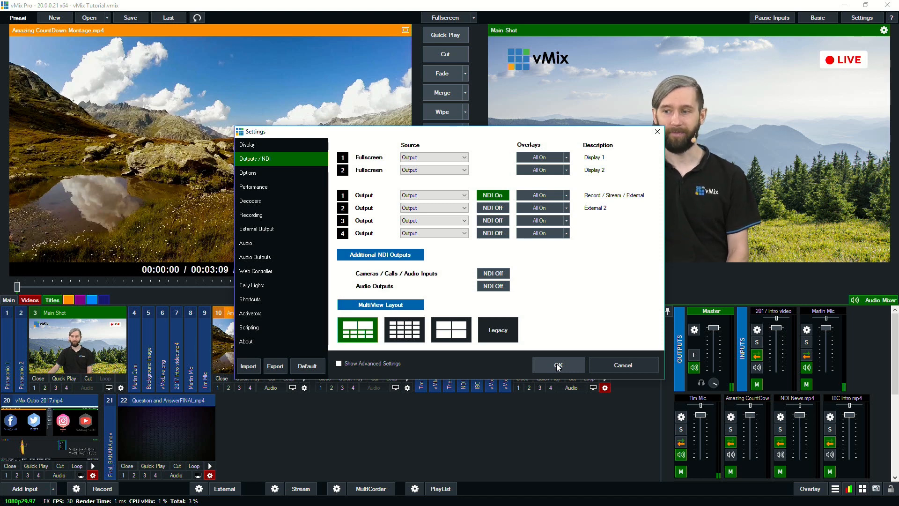
pyautogui.click(558, 364)
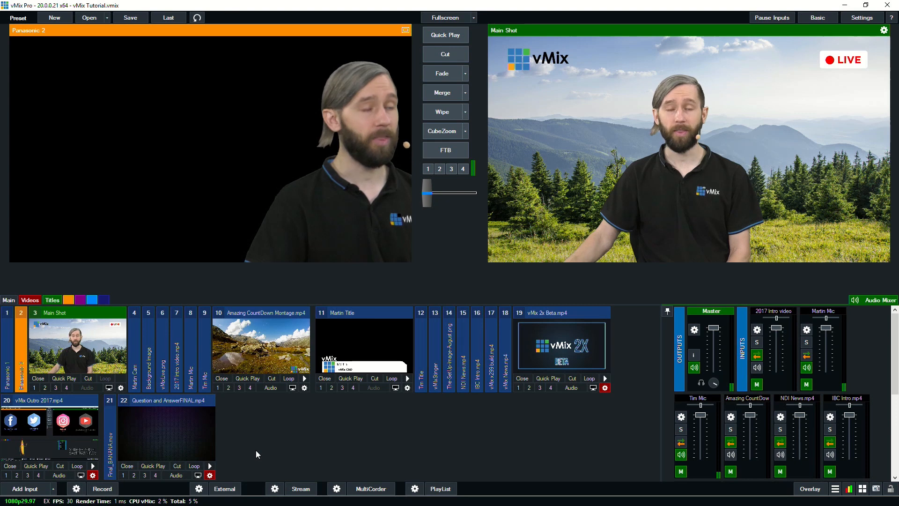
# Go to Solutions > NDI IP Production on vmix.com and scroll the page
pyautogui.click(261, 341)
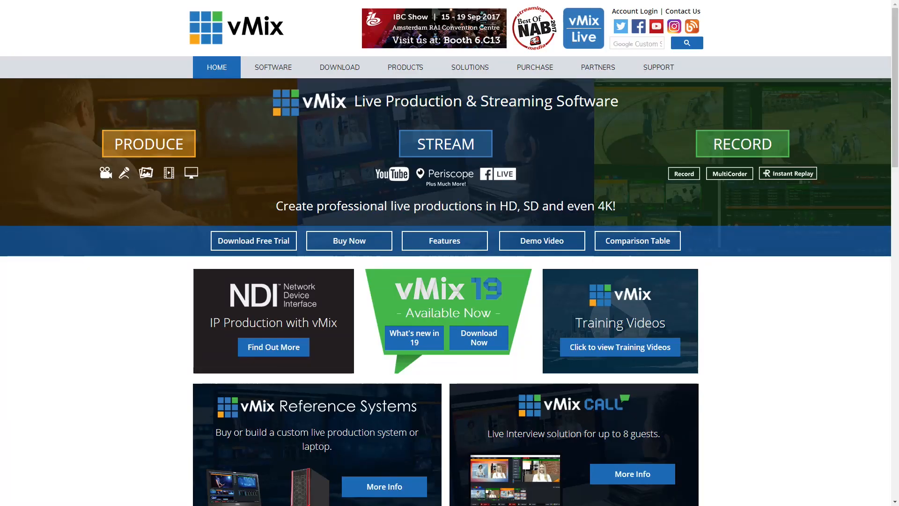
pyautogui.click(469, 67)
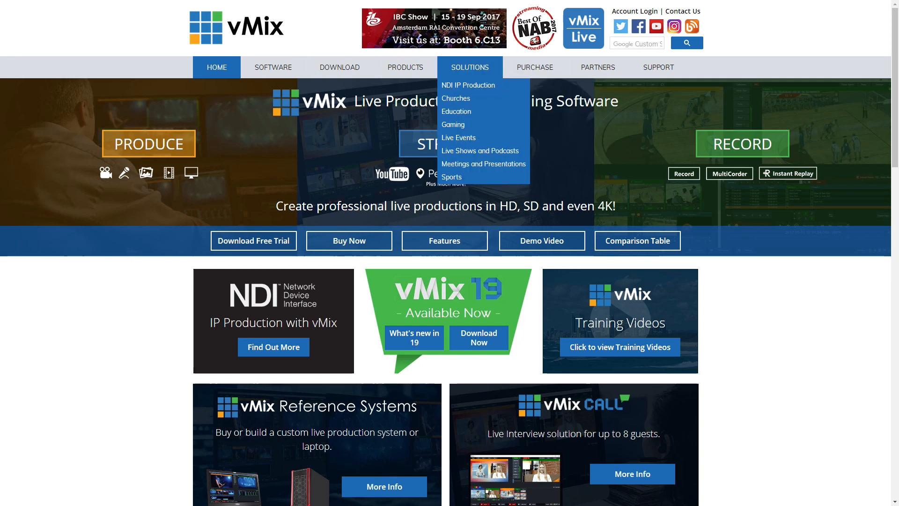
pyautogui.click(467, 85)
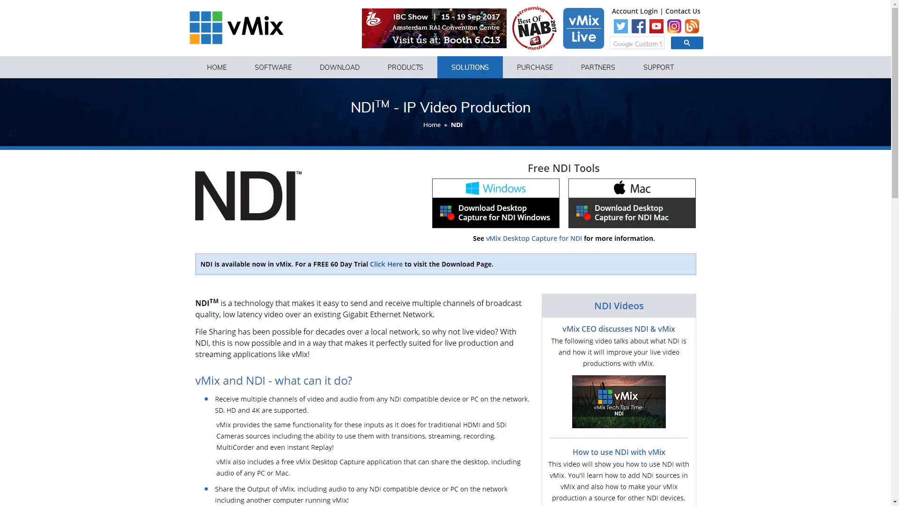
pyautogui.scroll(-3)
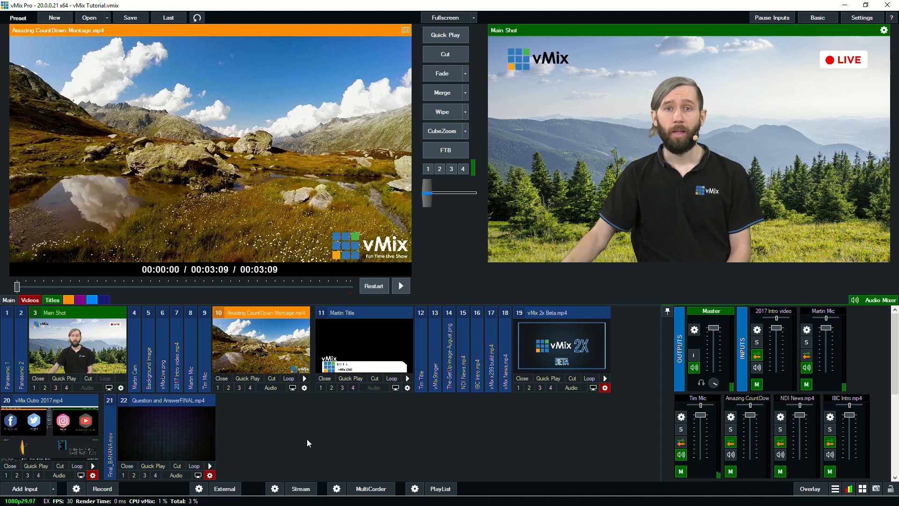
pyautogui.moveTo(116, 455)
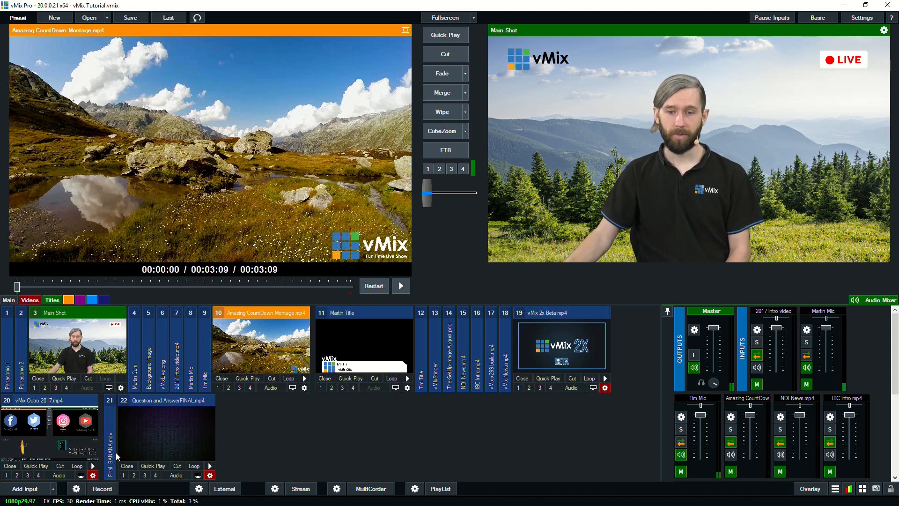
pyautogui.click(15, 489)
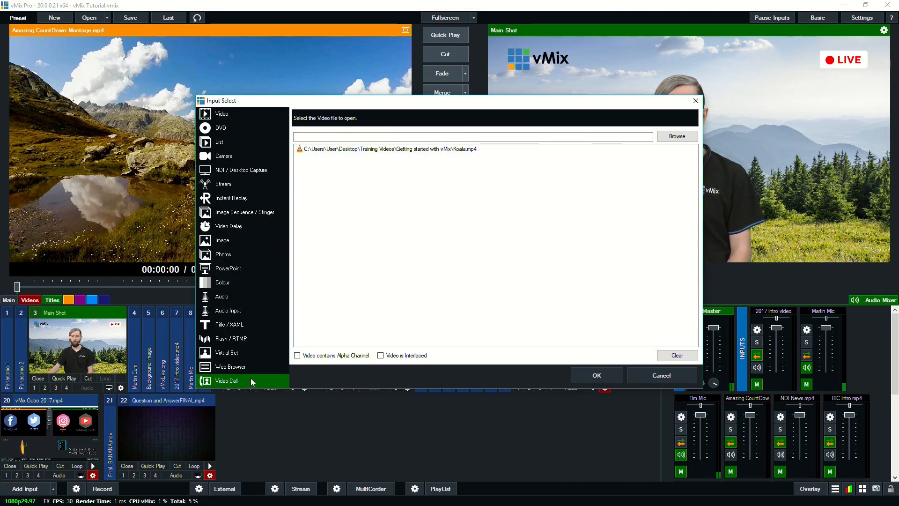
pyautogui.click(227, 380)
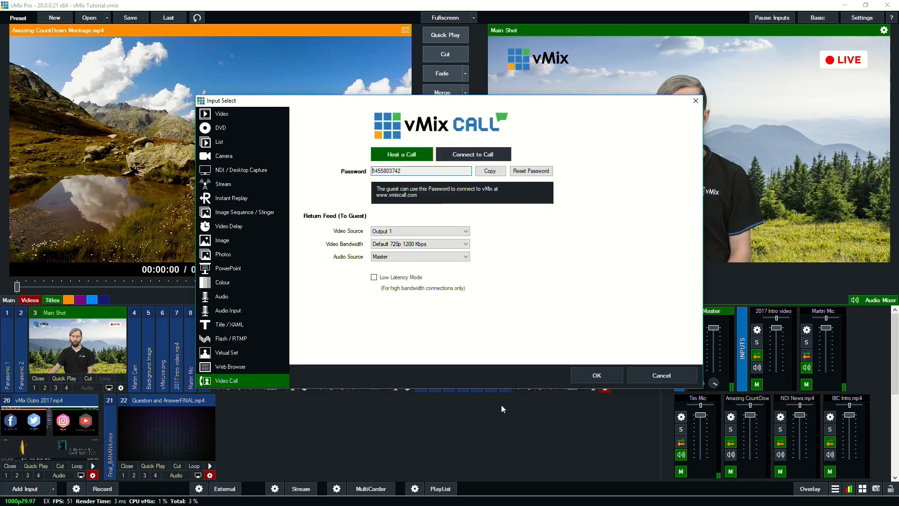
pyautogui.moveTo(506, 409)
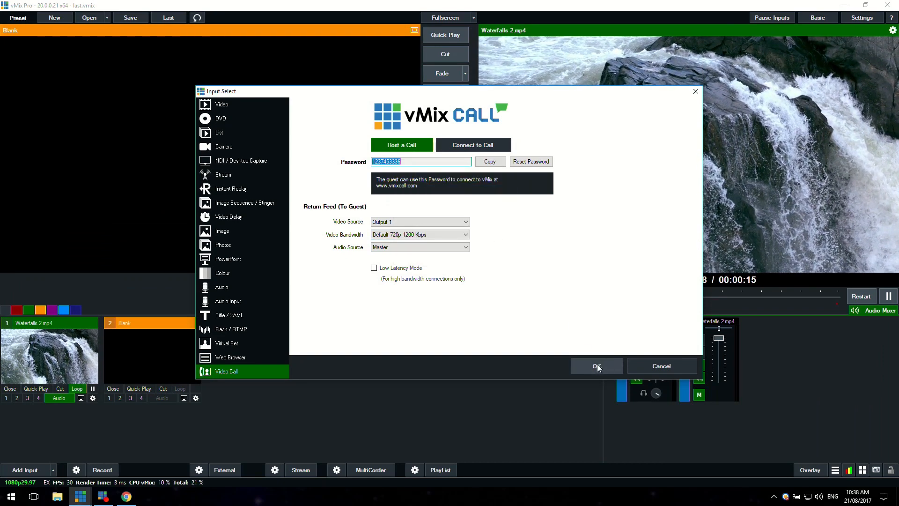
pyautogui.click(596, 366)
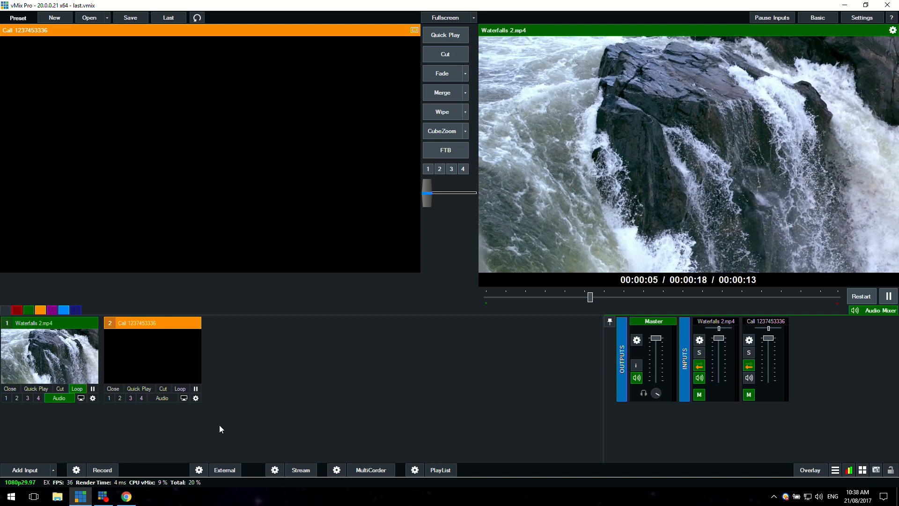
# Join the hosted call on vmixcall.com as guest 'Tim' using the call password
pyautogui.click(125, 496)
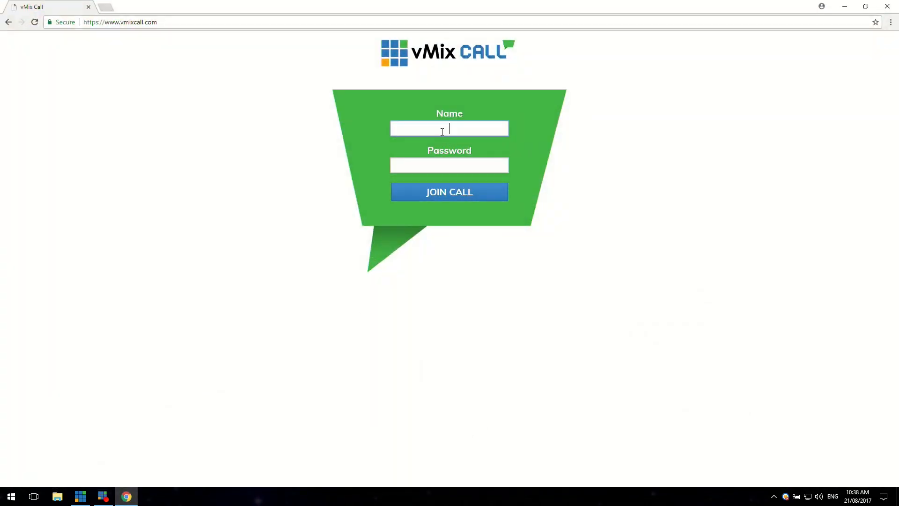
pyautogui.write('Tim')
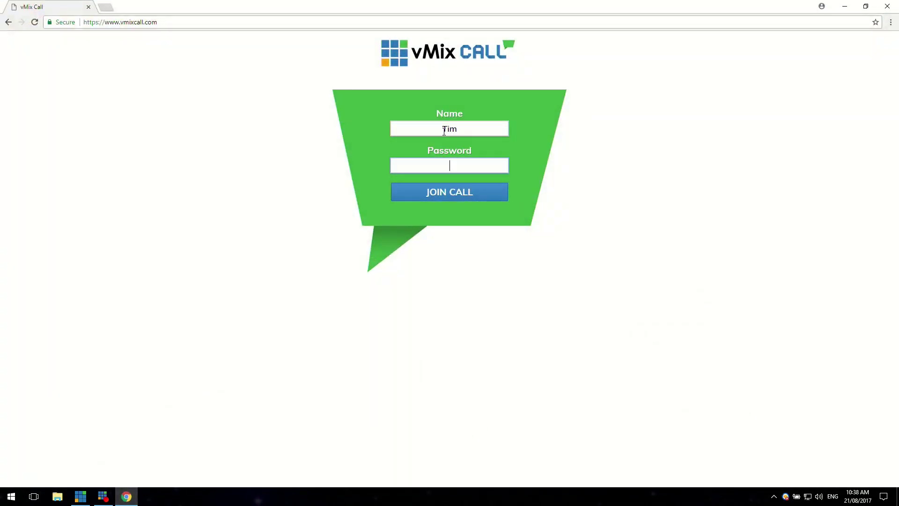
pyautogui.click(450, 192)
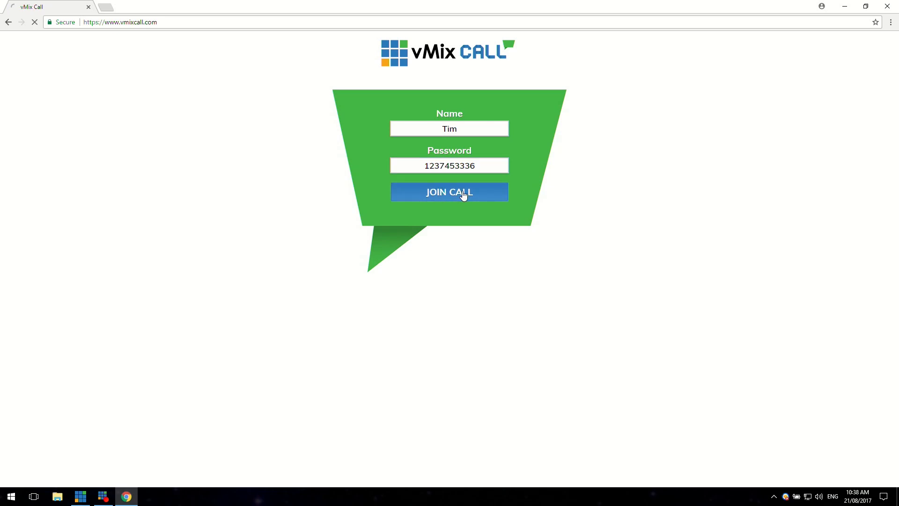
pyautogui.click(450, 192)
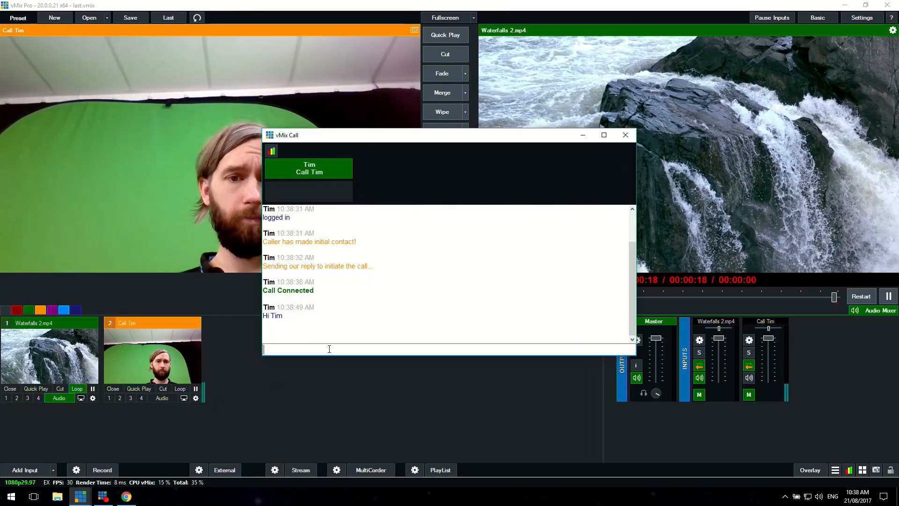
# Type the chat message 'Lookin' to the guest in the vMix Call window
pyautogui.write('Lookin')
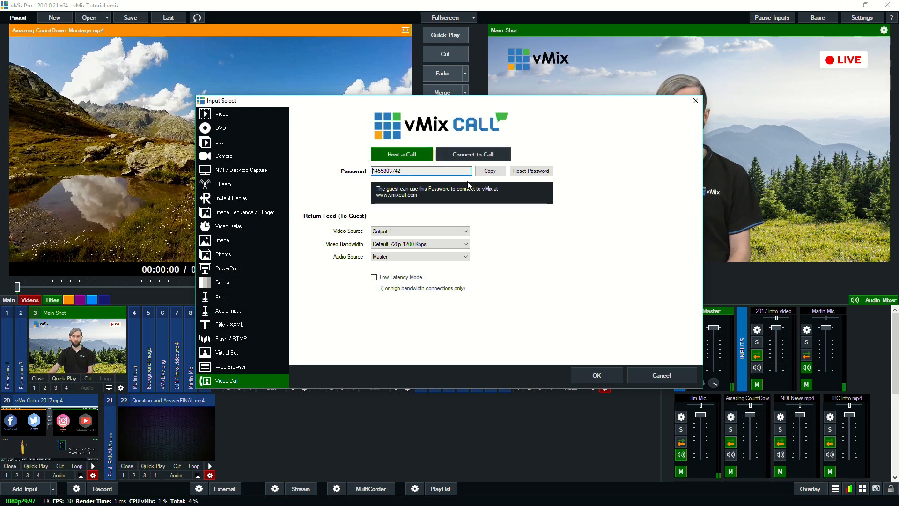
pyautogui.moveTo(514, 332)
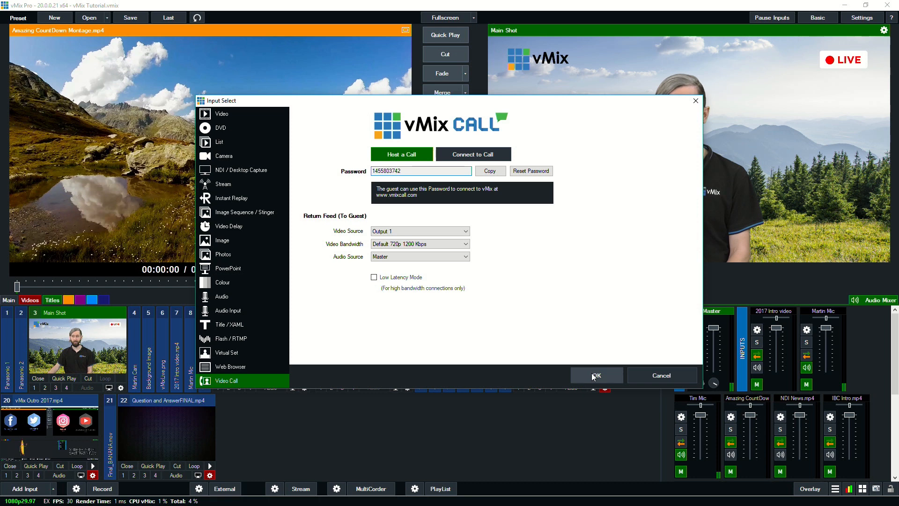
# Confirm the Video Call input with Host a Call active, closing Input Select
pyautogui.click(661, 375)
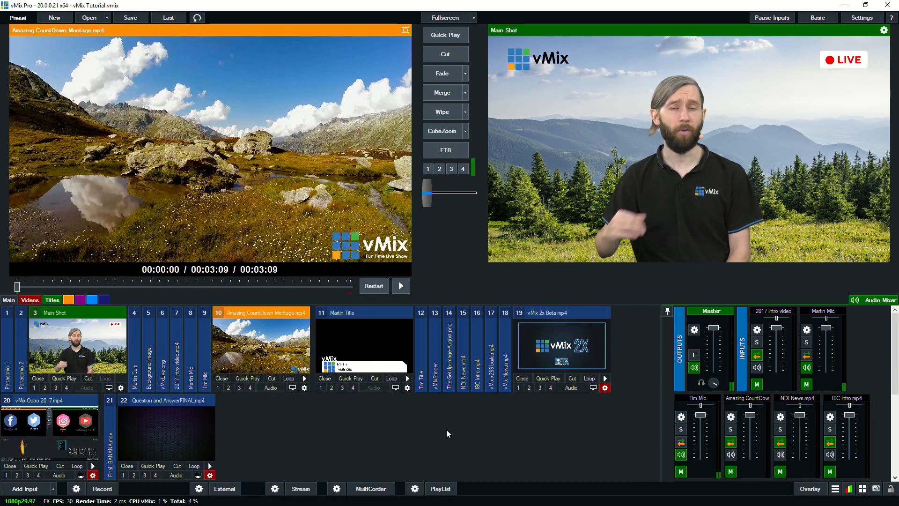